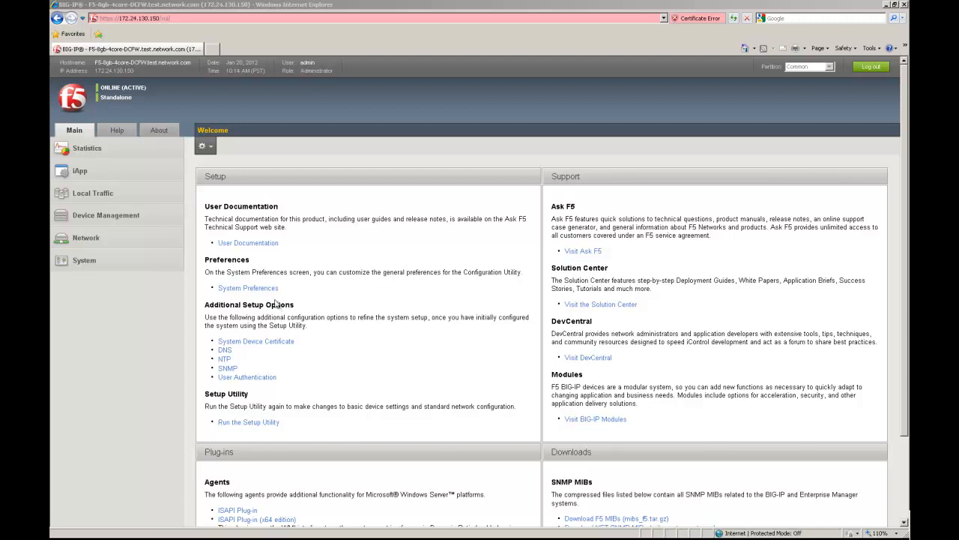
pyautogui.moveTo(105, 237)
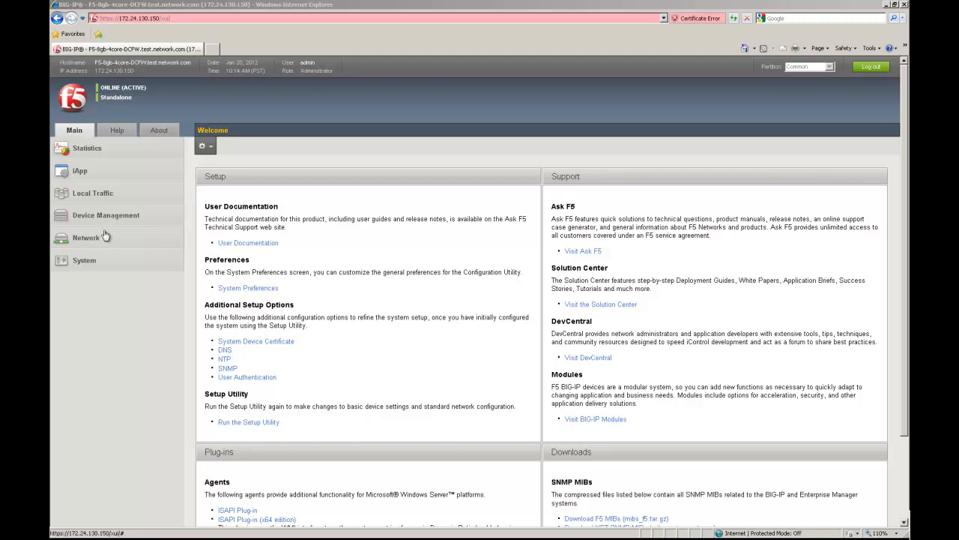
# Step: Set Packet Filtering to Enabled under Network > Packet Filters > General and update
pyautogui.click(85, 237)
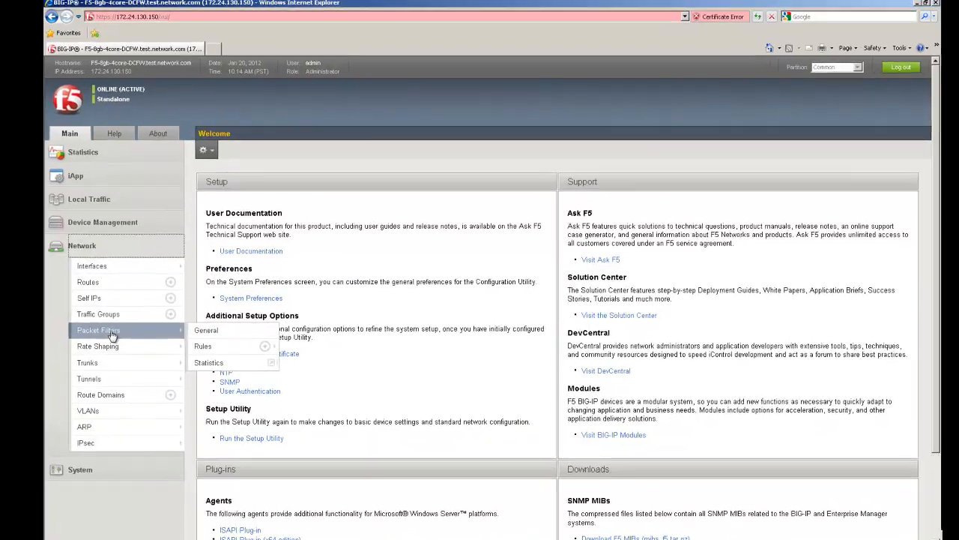
pyautogui.click(207, 330)
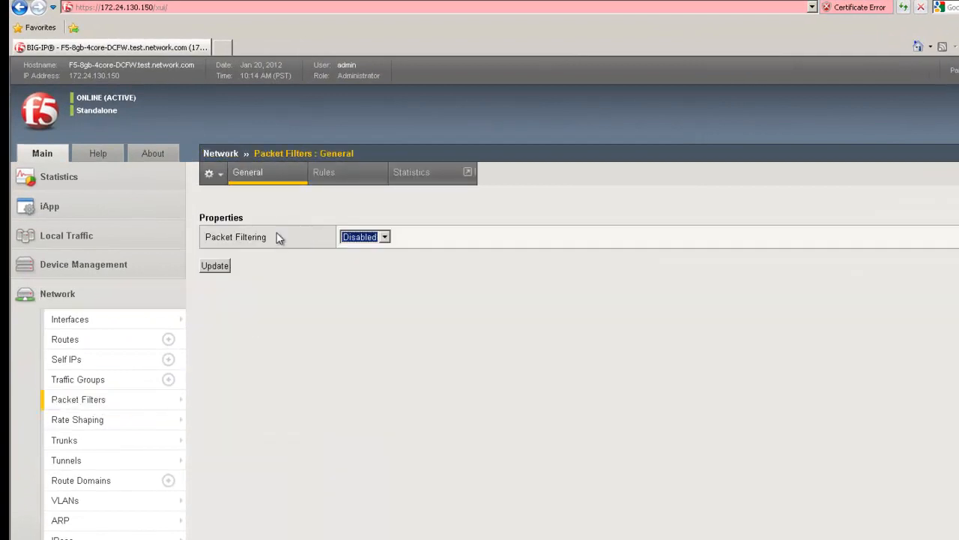
pyautogui.moveTo(312, 245)
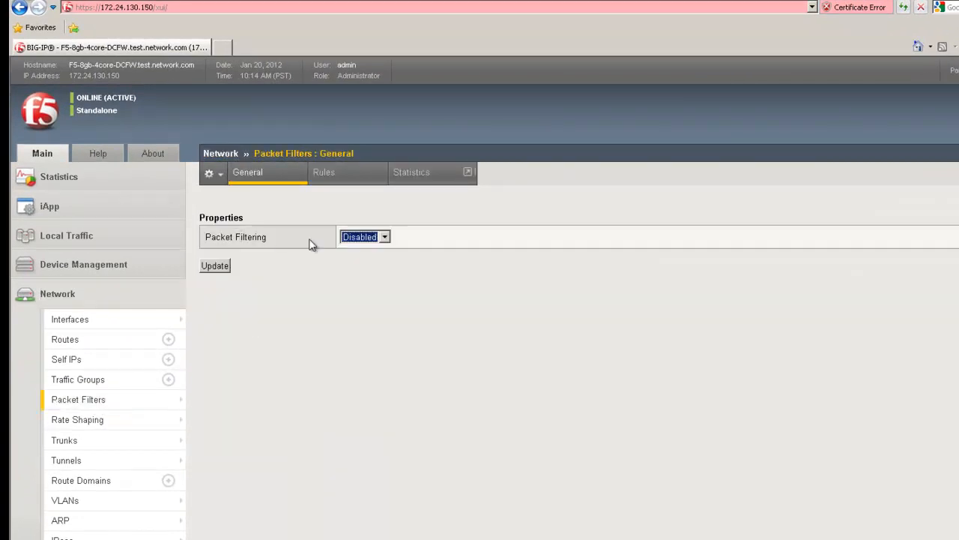
pyautogui.click(365, 237)
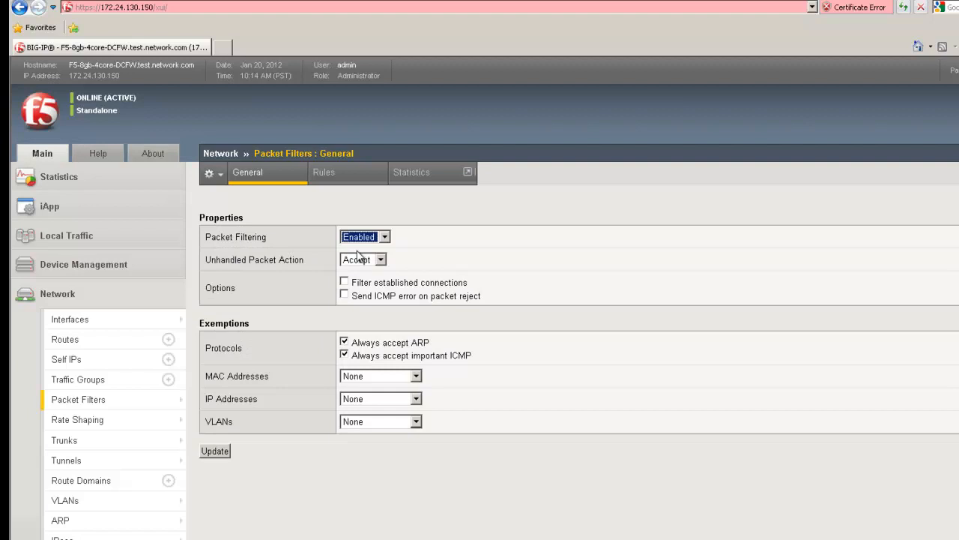
pyautogui.click(216, 449)
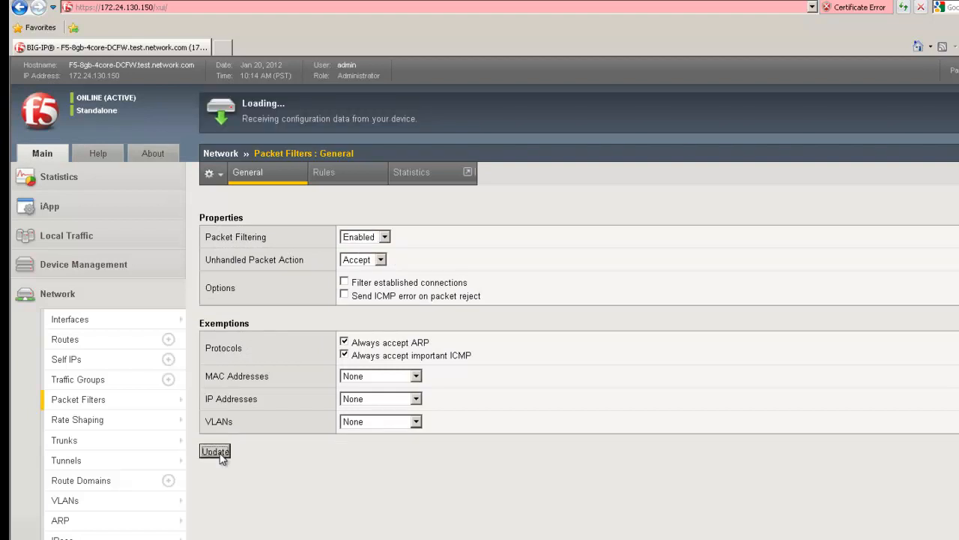
pyautogui.click(215, 450)
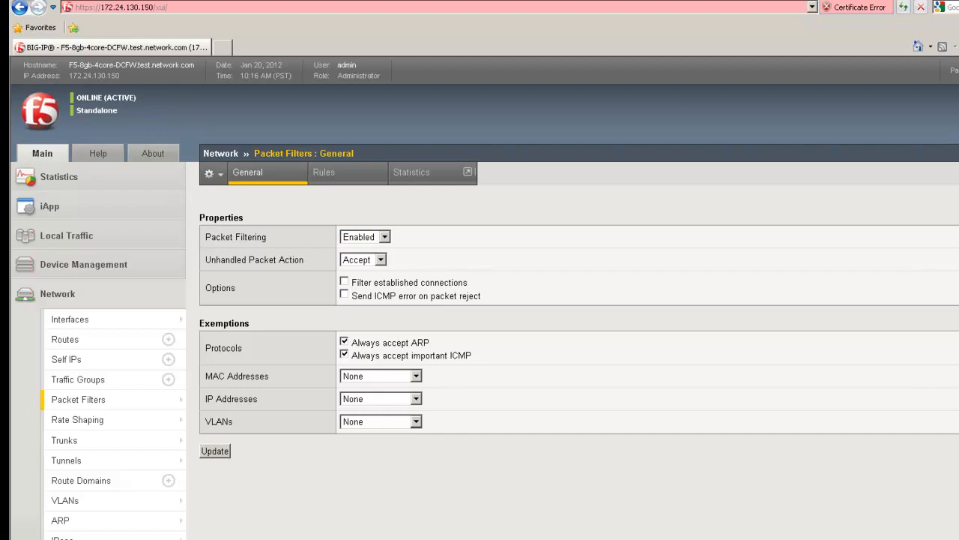
pyautogui.moveTo(381, 189)
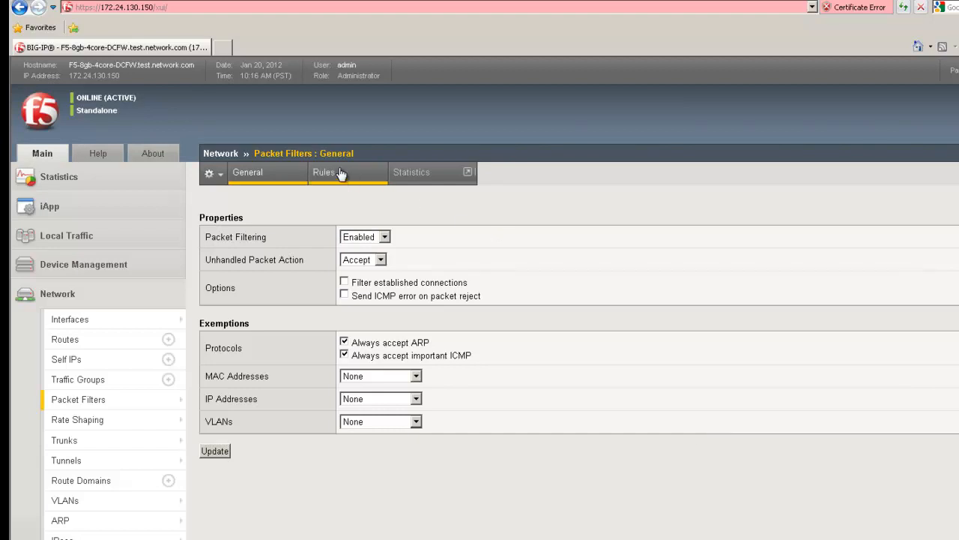
# Step: Start a new packet filter rule named allow, ordered First with action Accept
pyautogui.click(324, 171)
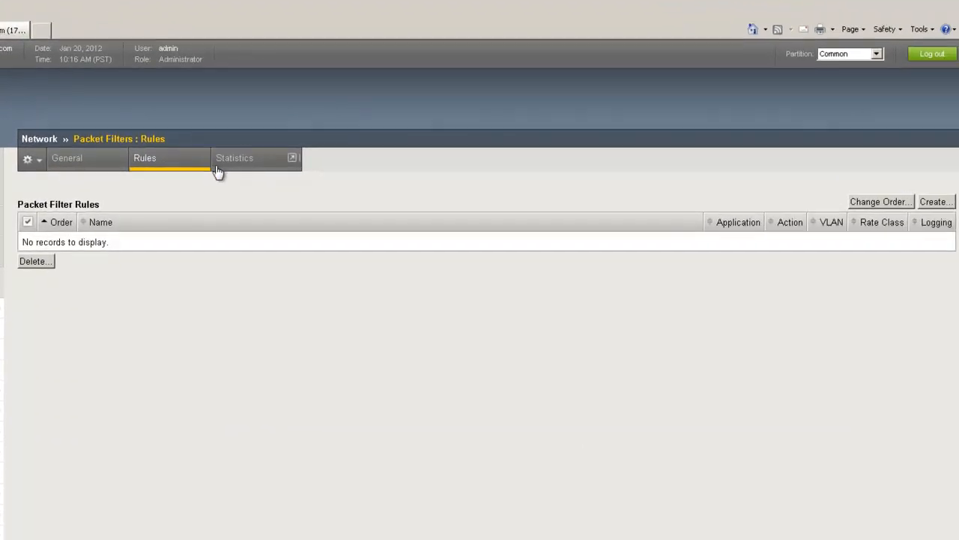
pyautogui.click(935, 201)
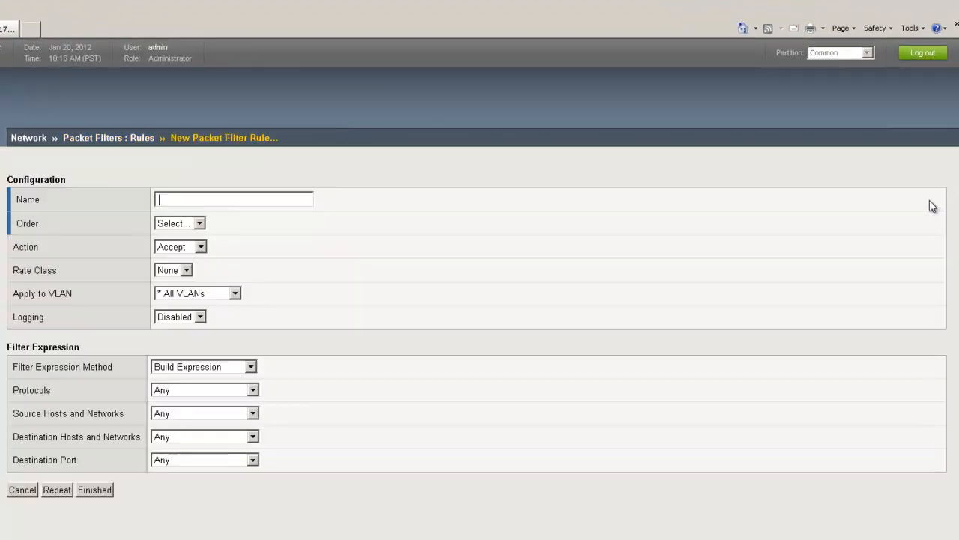
pyautogui.moveTo(297, 195)
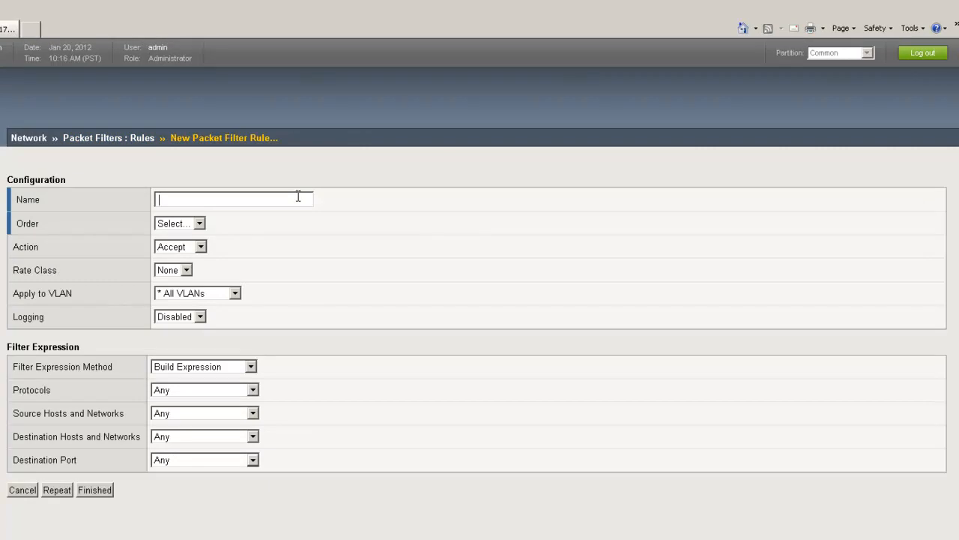
pyautogui.write('allow')
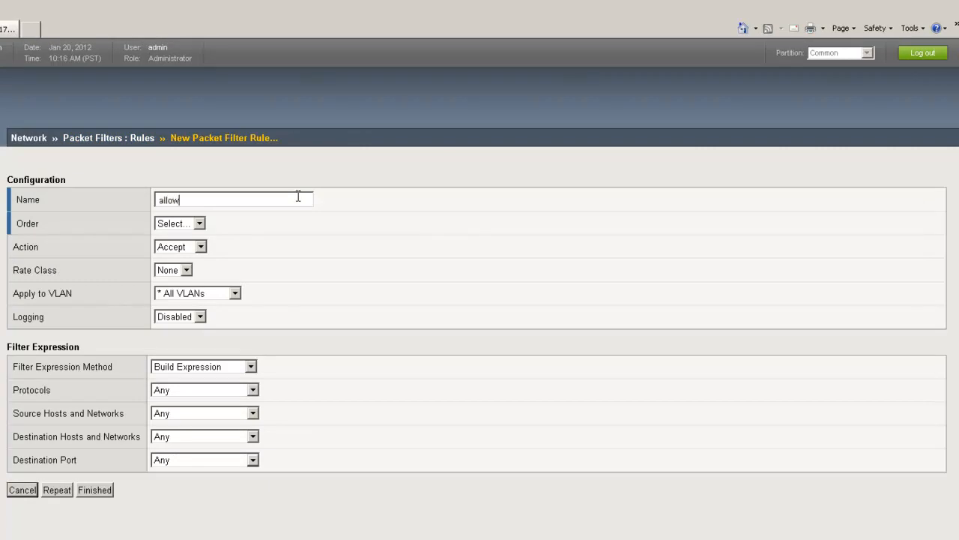
pyautogui.click(179, 222)
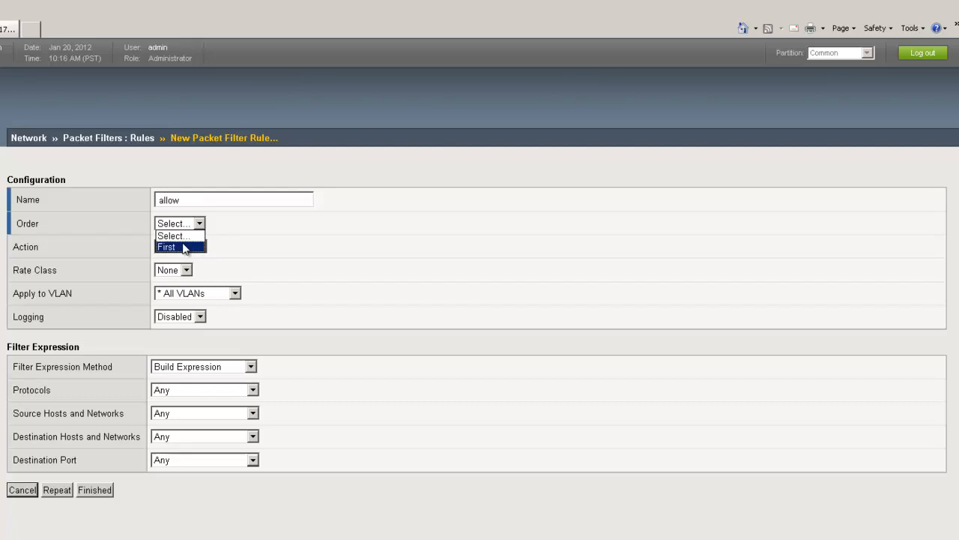
pyautogui.click(166, 246)
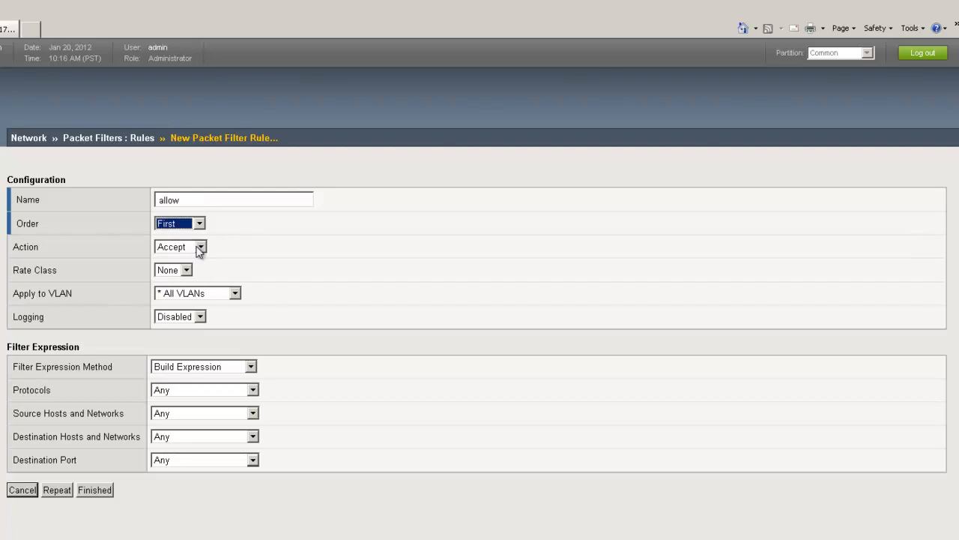
pyautogui.click(180, 246)
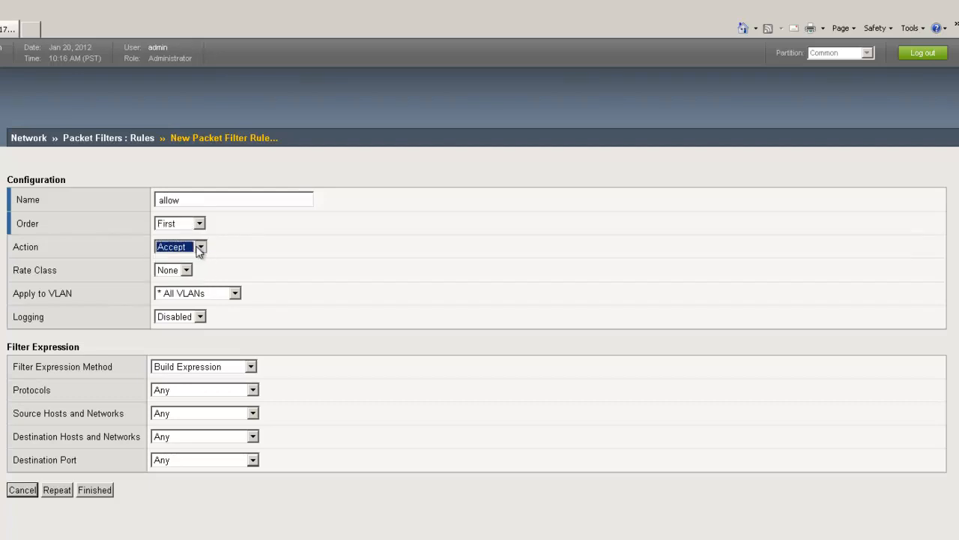
# Step: Apply the allow rule to VLAN Public-Internet with logging enabled
pyautogui.click(234, 293)
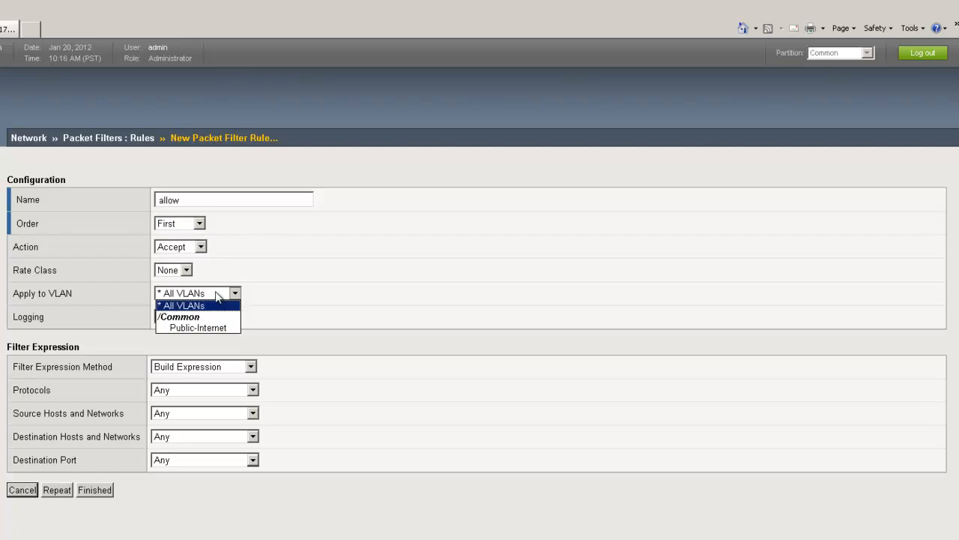
pyautogui.click(198, 327)
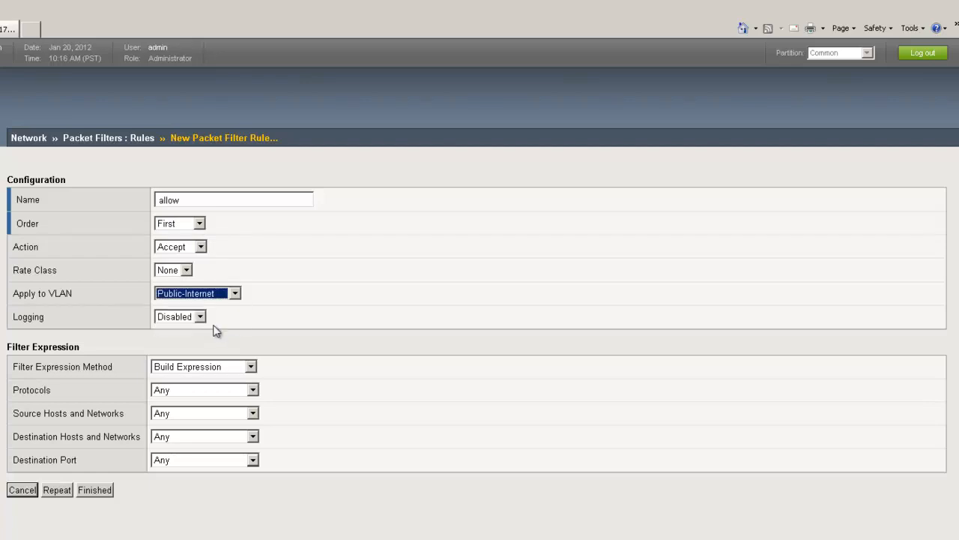
pyautogui.click(180, 315)
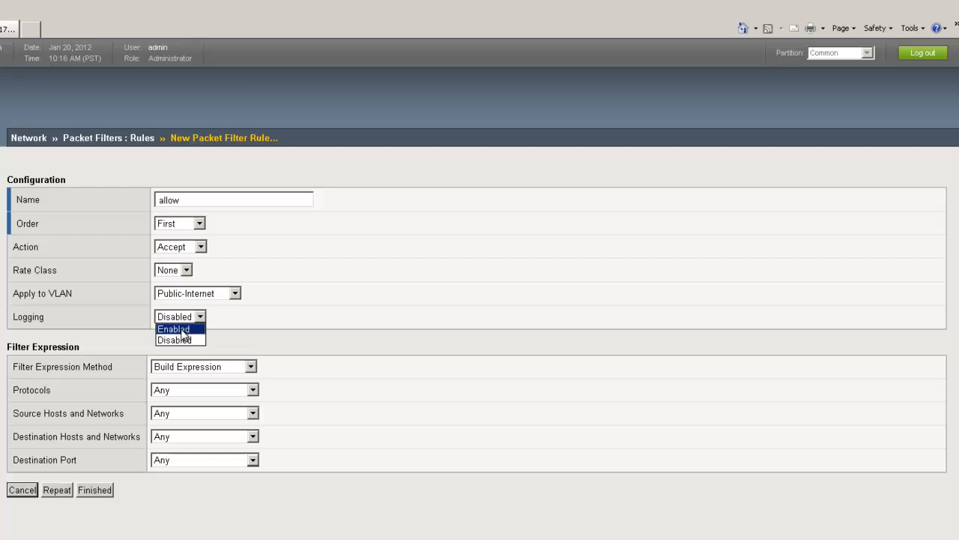
pyautogui.click(173, 330)
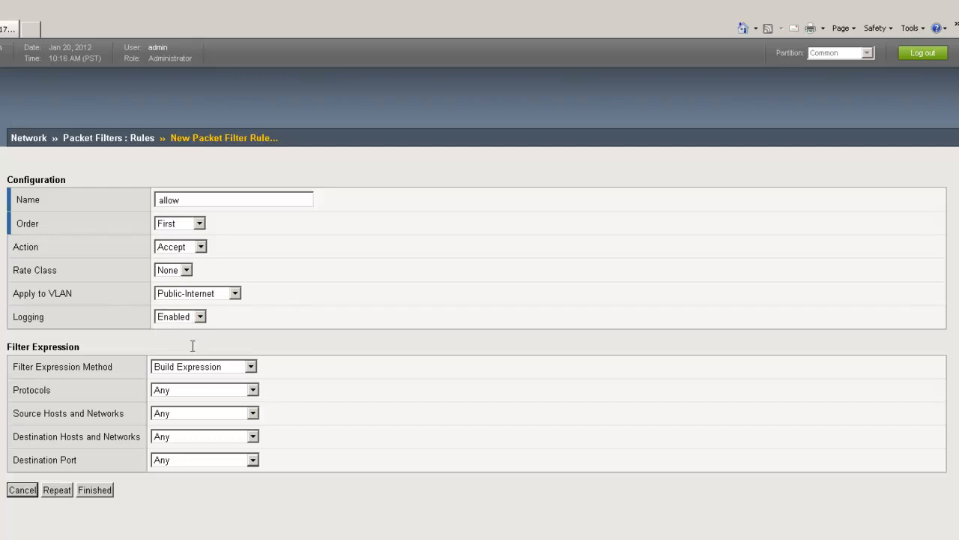
pyautogui.moveTo(216, 378)
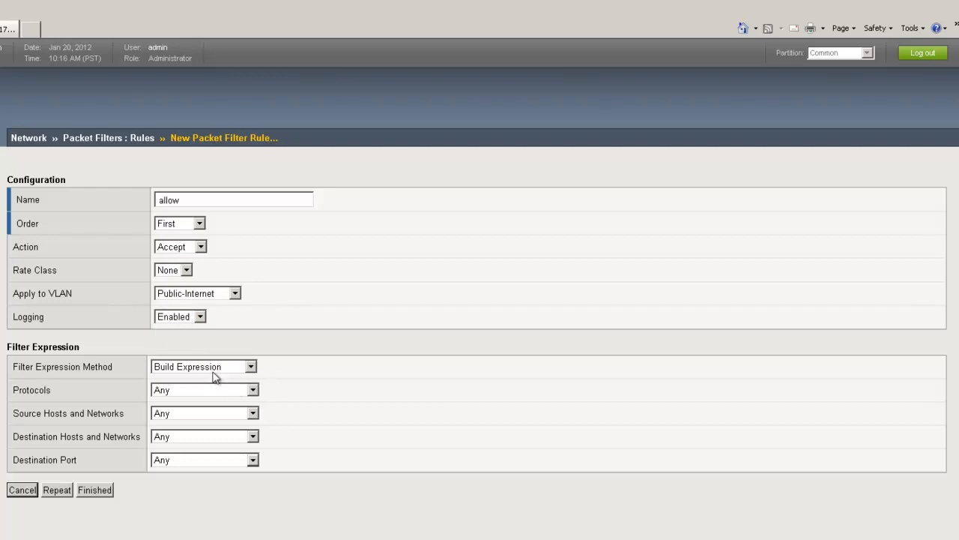
pyautogui.moveTo(165, 418)
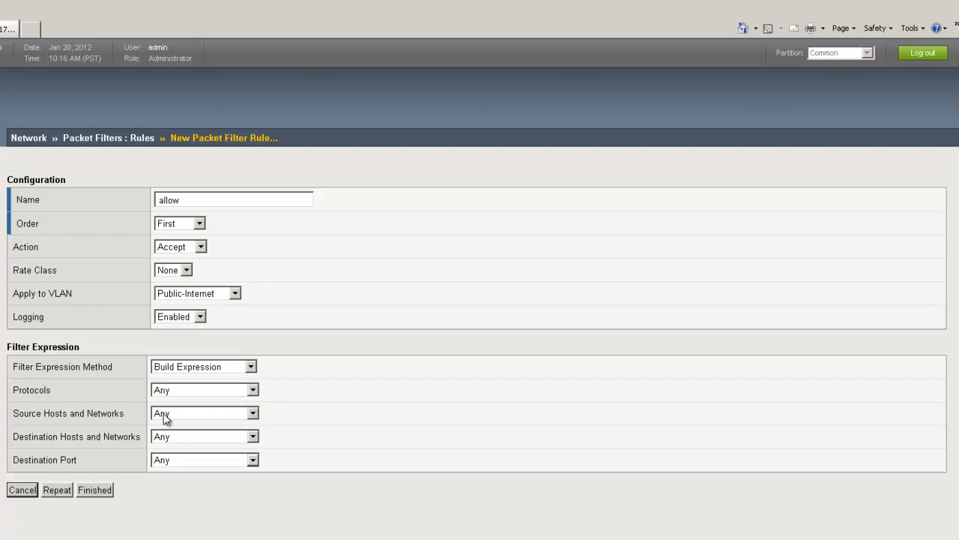
pyautogui.moveTo(183, 390)
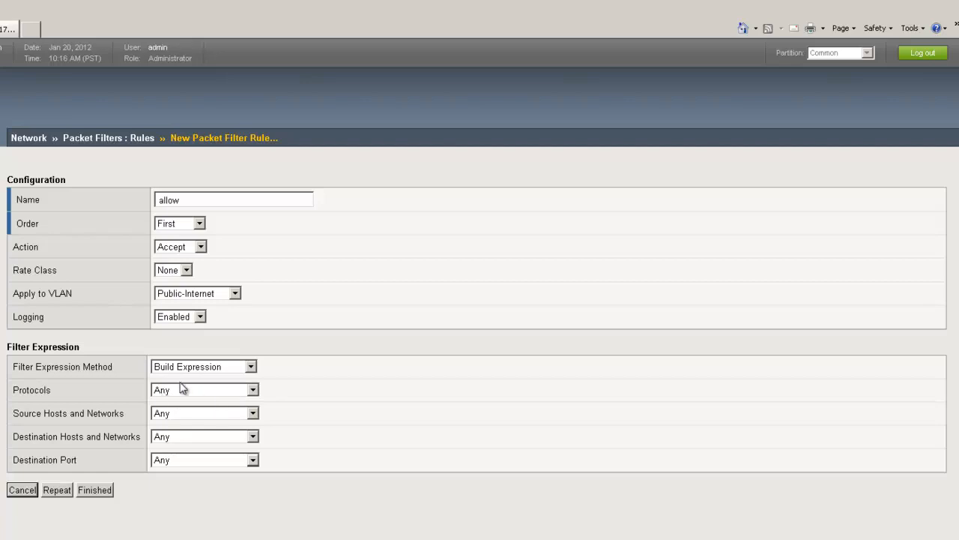
# Step: Enter the filter expression text 'src net 2.2.2.0/24' and finish the allow rule
pyautogui.click(252, 366)
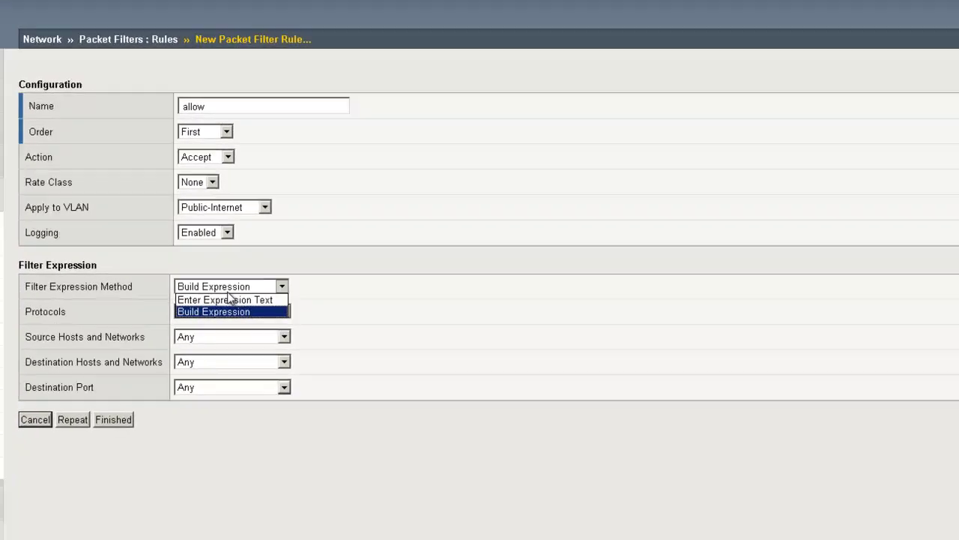
pyautogui.click(225, 299)
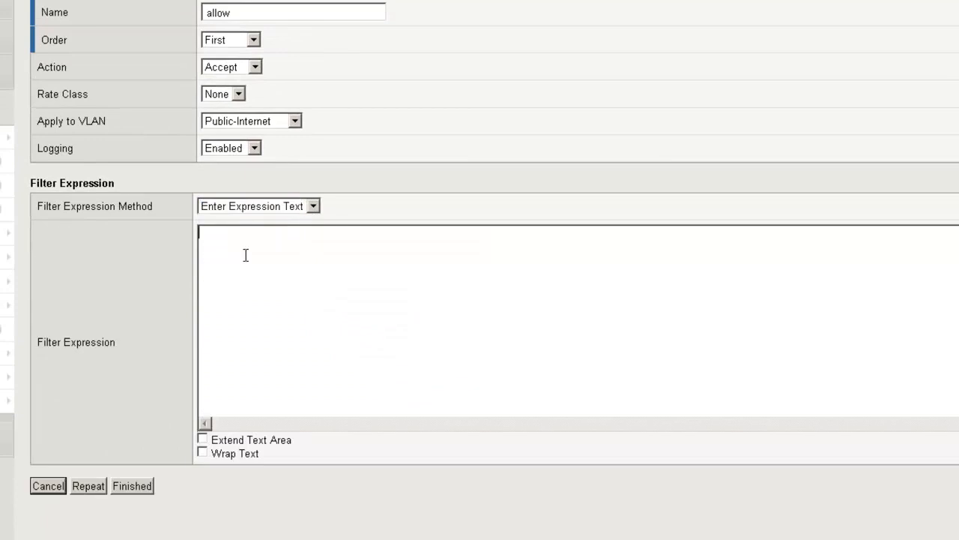
pyautogui.moveTo(257, 253)
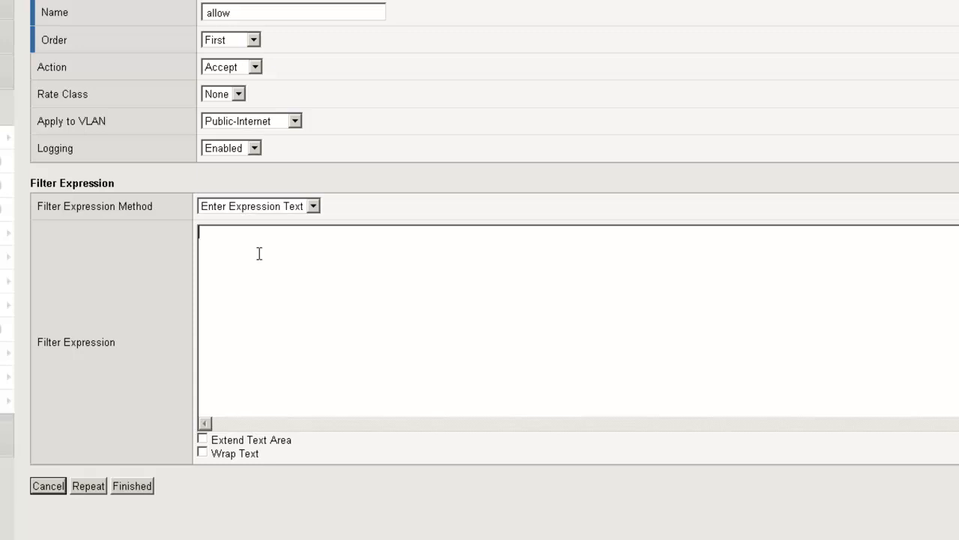
pyautogui.write('a')
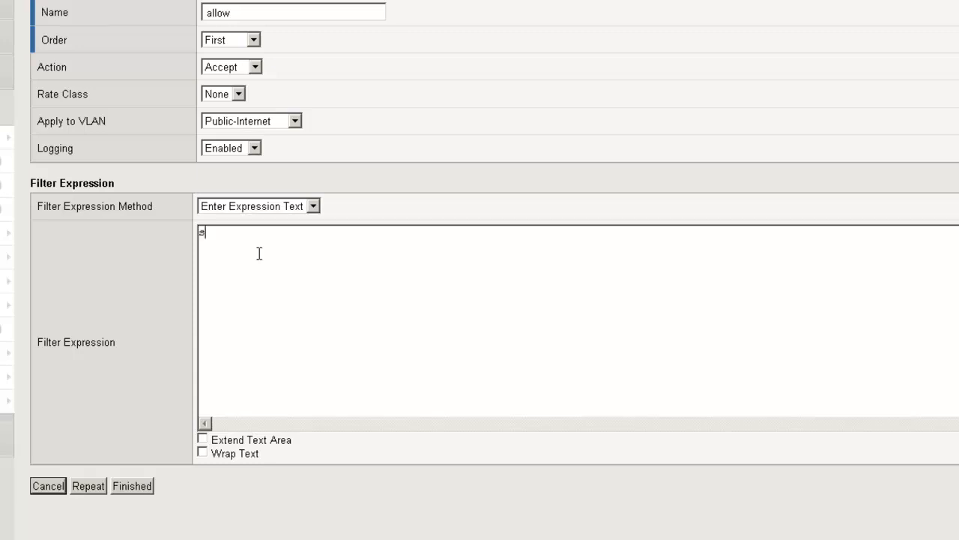
pyautogui.write('src net')
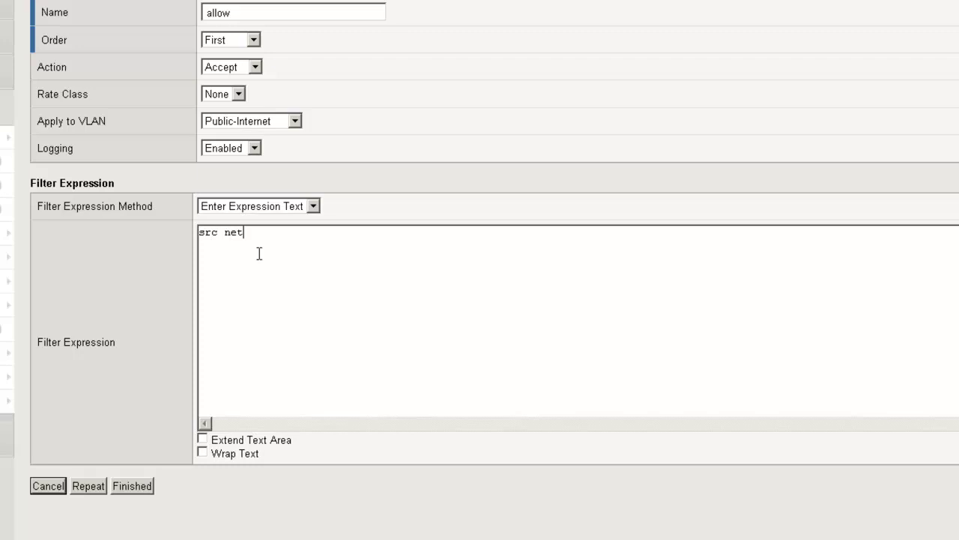
pyautogui.write('2.2.2.0/')
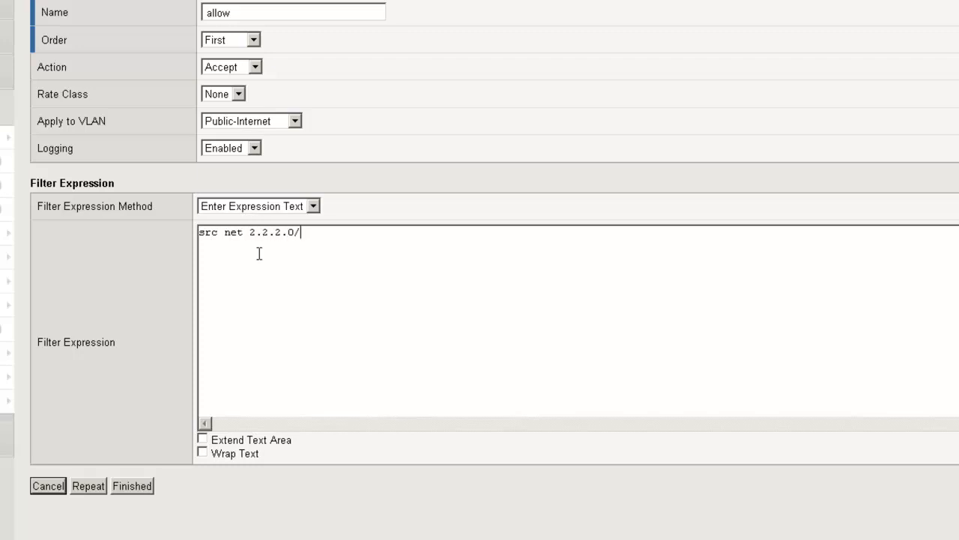
pyautogui.write('24')
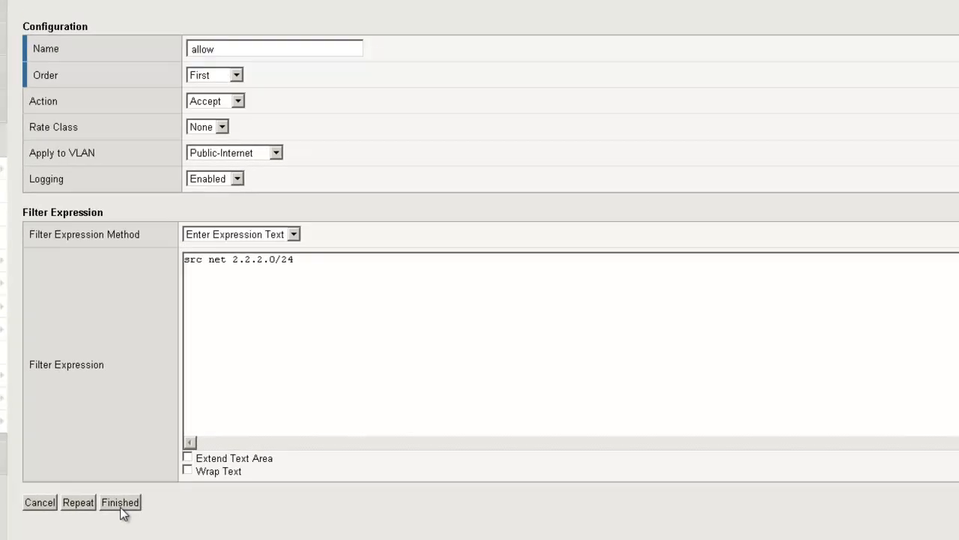
pyautogui.click(120, 503)
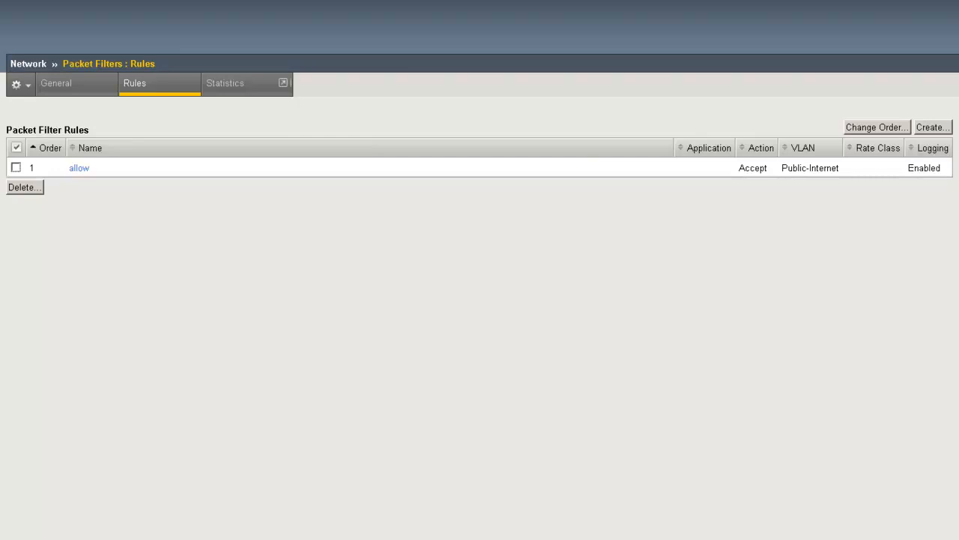
pyautogui.moveTo(621, 33)
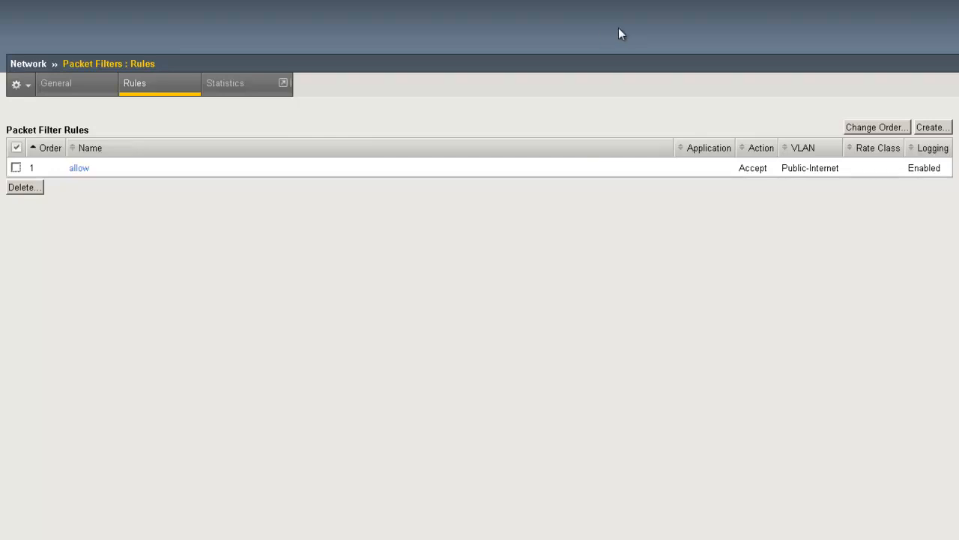
# Step: Start a second rule named deny, ordered Last with action Reject
pyautogui.click(933, 126)
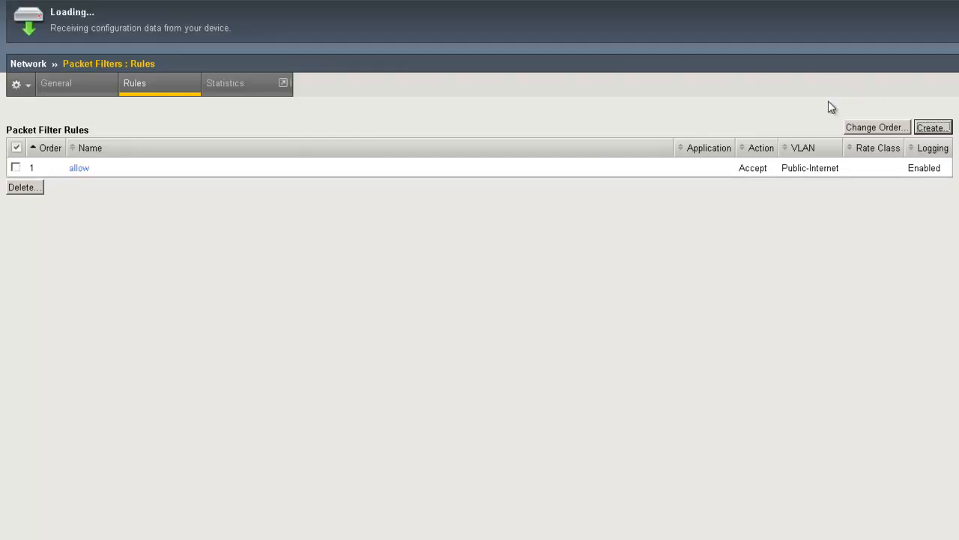
pyautogui.click(931, 126)
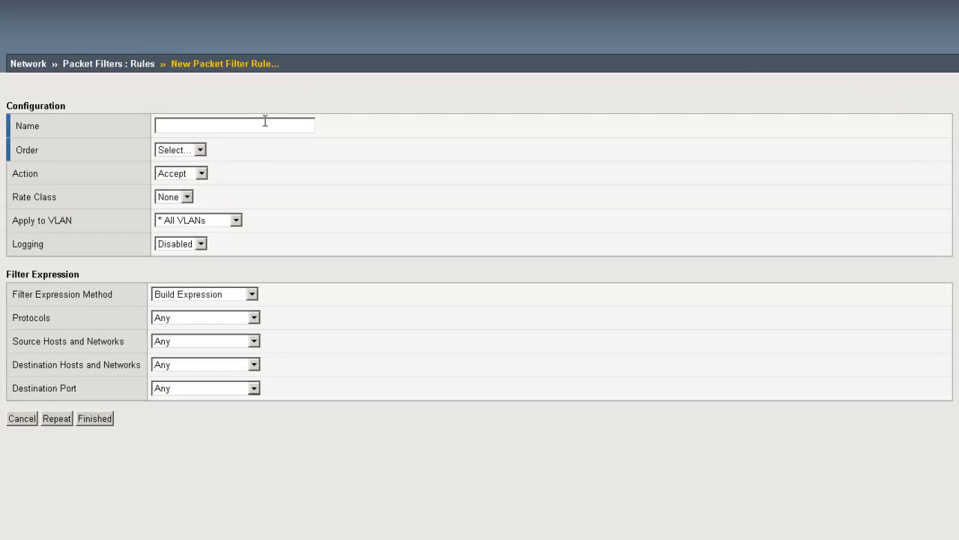
pyautogui.write('deny')
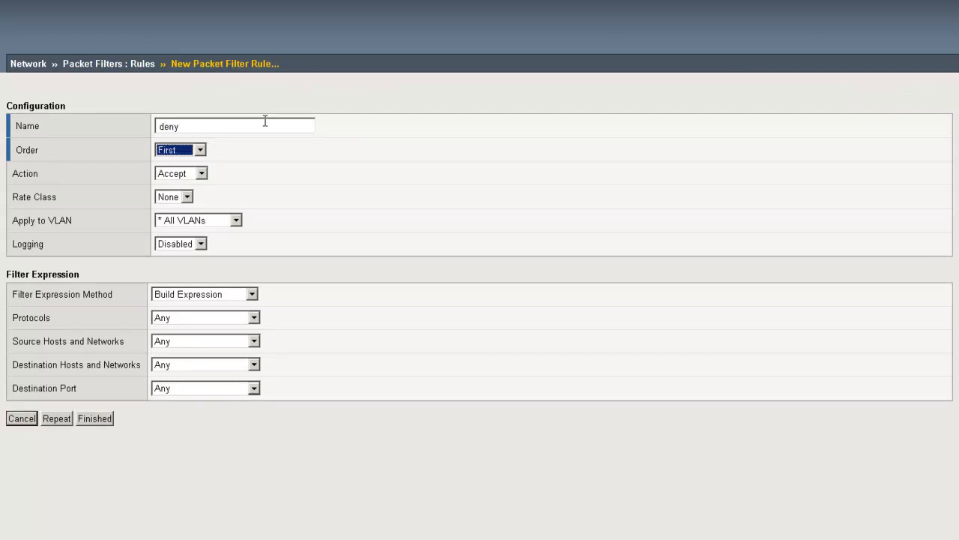
pyautogui.click(180, 150)
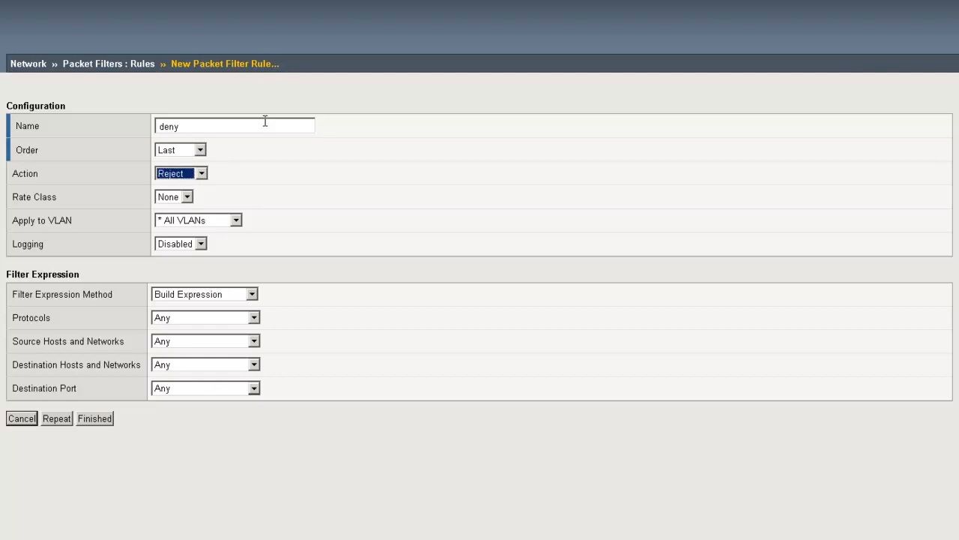
pyautogui.click(198, 219)
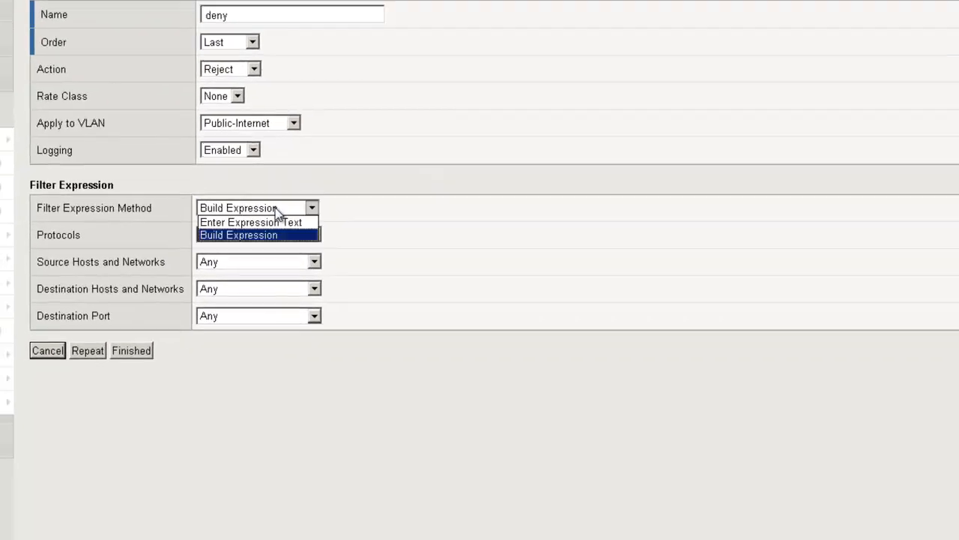
# Step: Enter the expression 'src net 3.3.3.0/24' and finish the deny rule
pyautogui.click(239, 222)
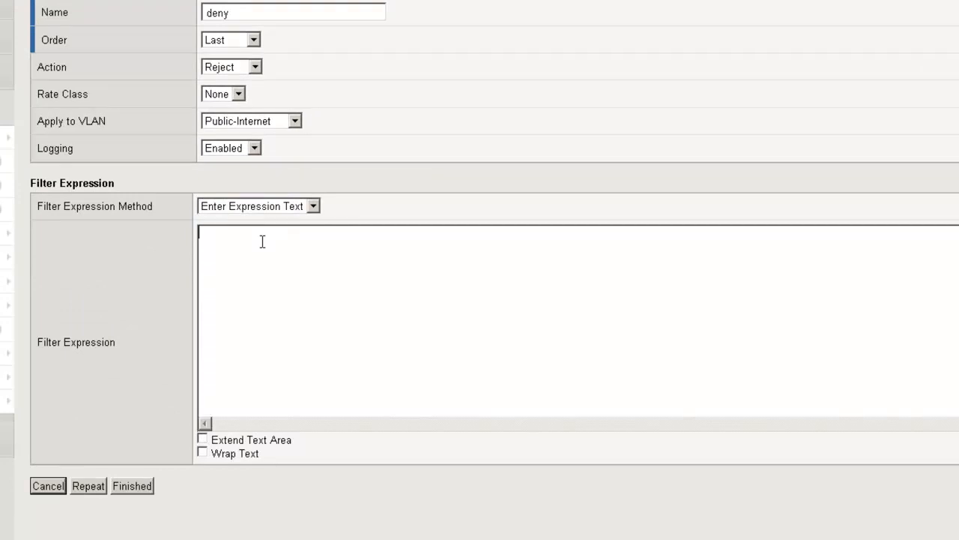
pyautogui.write('src net 3')
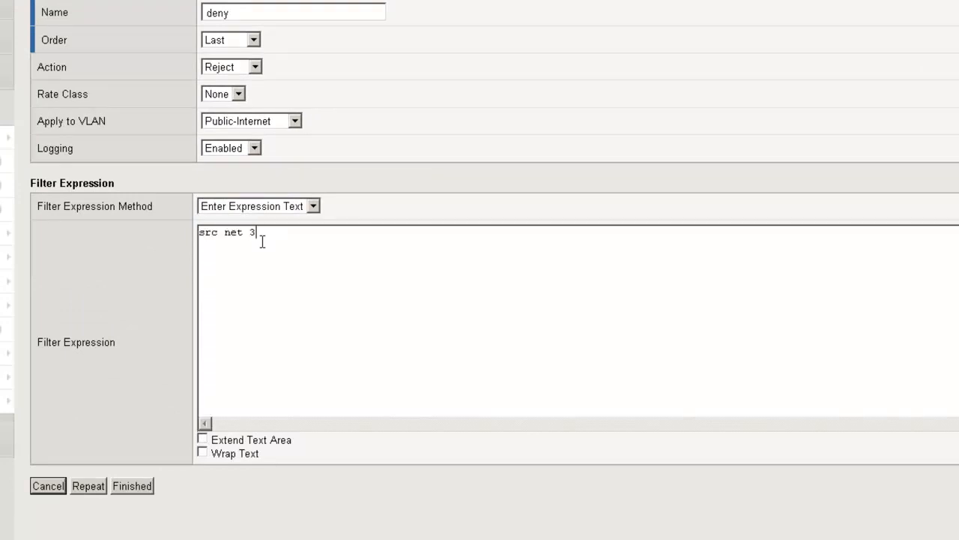
pyautogui.write('.3.3.0/')
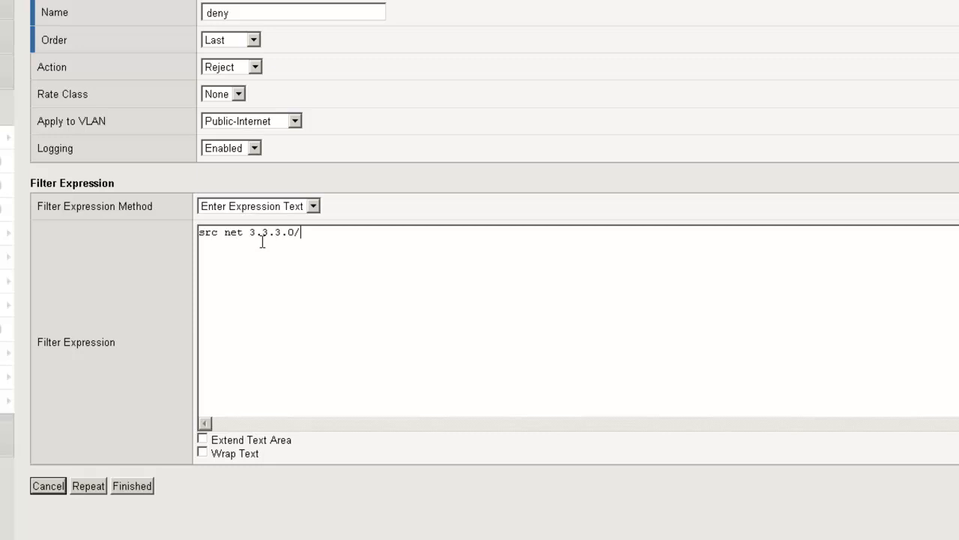
pyautogui.write('24')
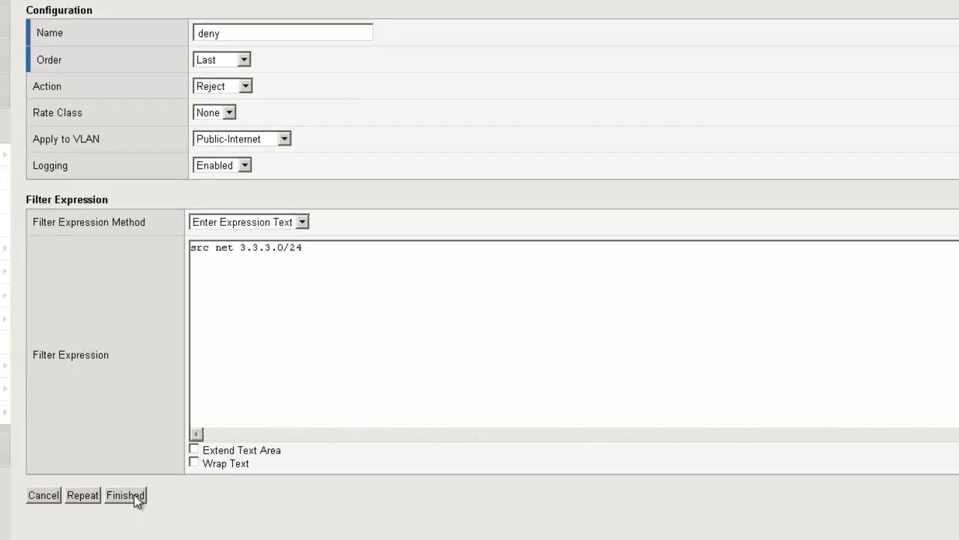
pyautogui.click(126, 495)
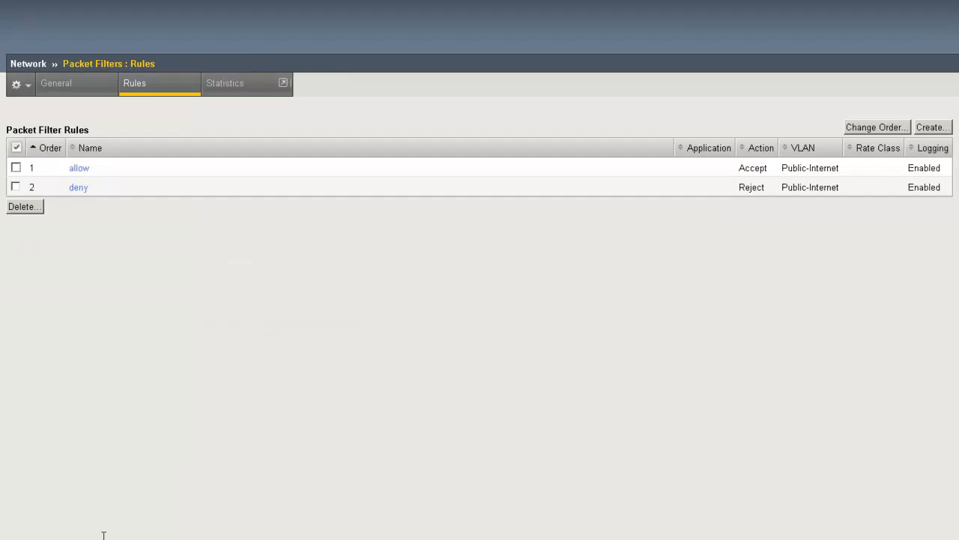
pyautogui.moveTo(642, 54)
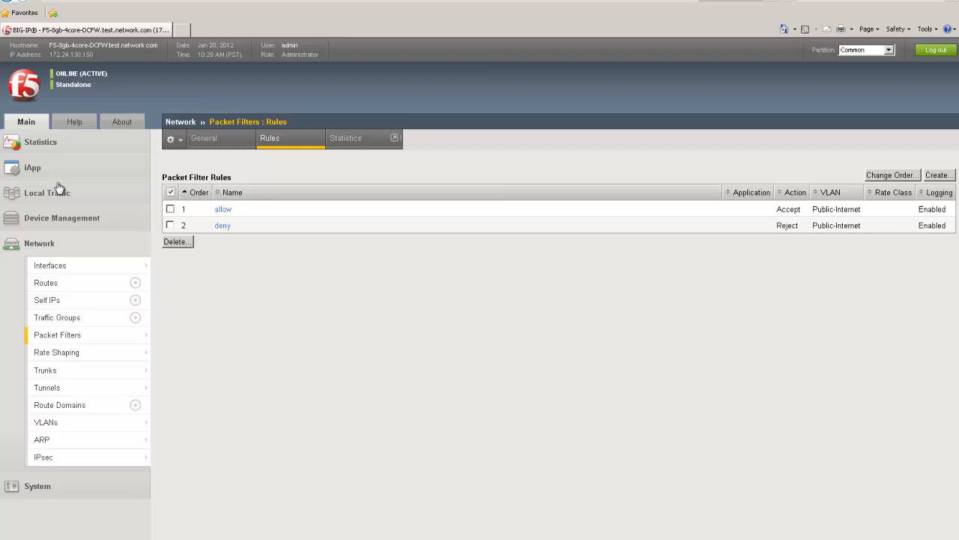
# Step: Start creating a new iRule from Local Traffic > iRules
pyautogui.click(47, 192)
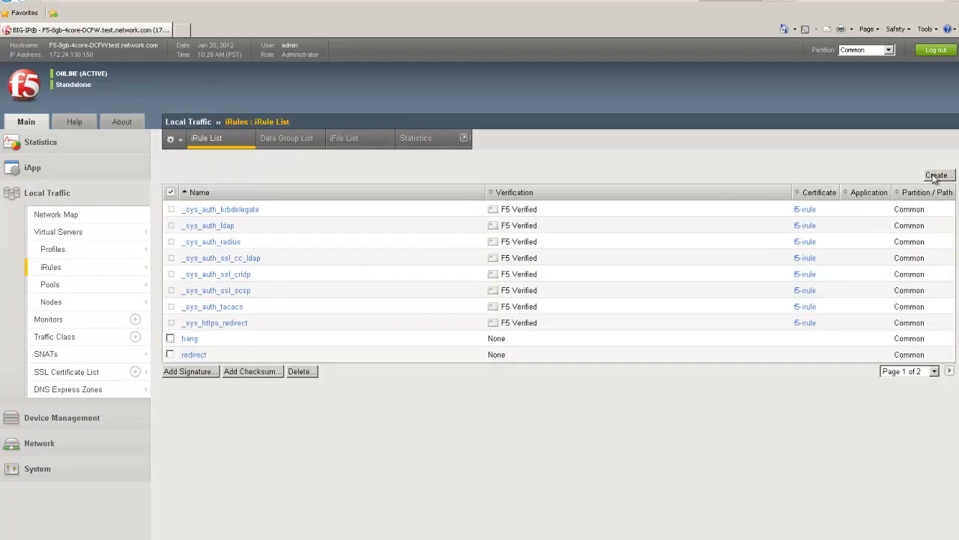
pyautogui.click(938, 174)
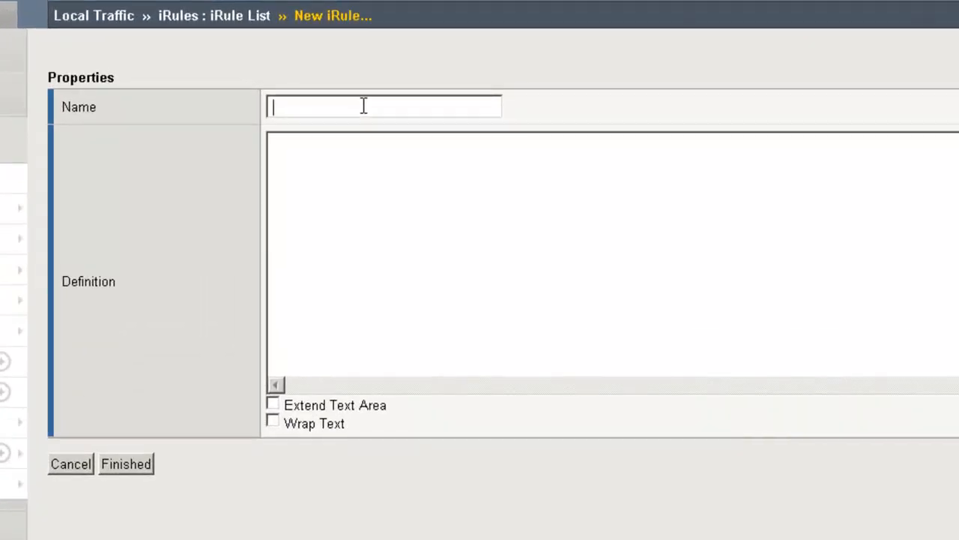
# Step: Name the iRule webapp_deny and write a CLIENT_ACCEPTED block testing client address 4.4.4.4 with an else branch
pyautogui.write('webapp_de')
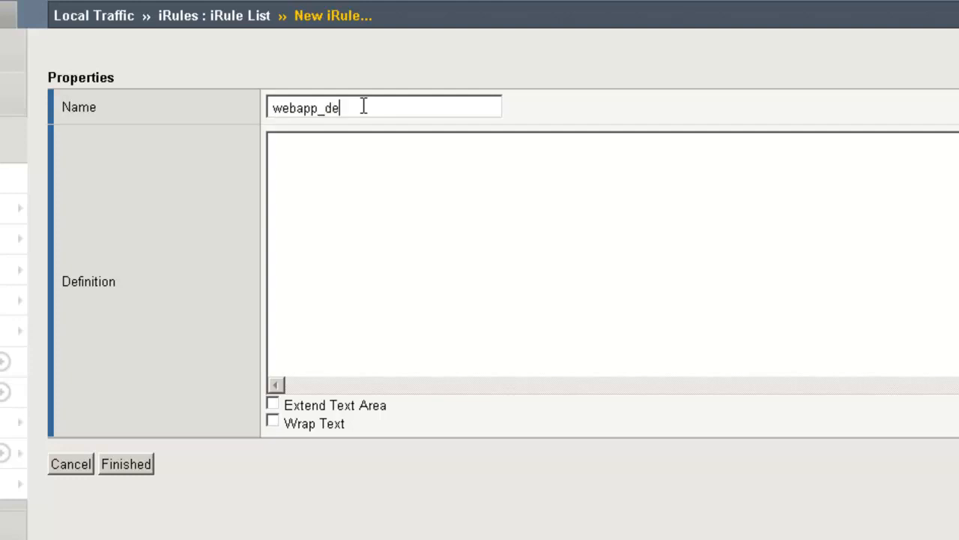
pyautogui.write('ny')
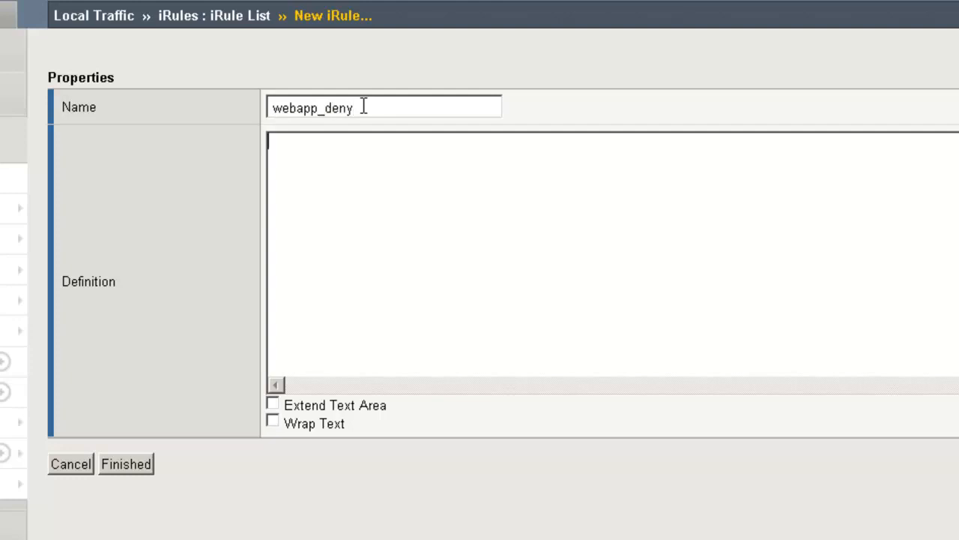
pyautogui.write('when CLIENT_ACCEPTED {')
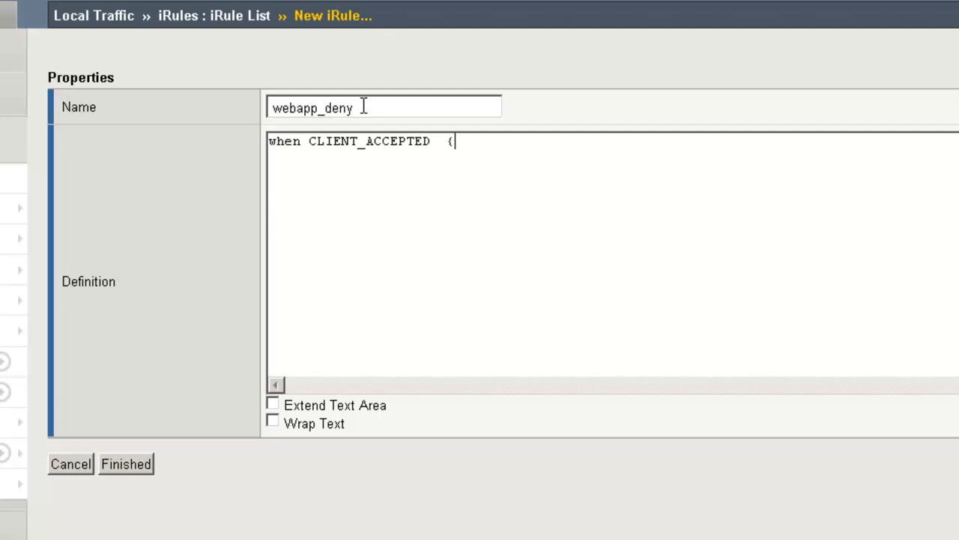
pyautogui.press('Return')
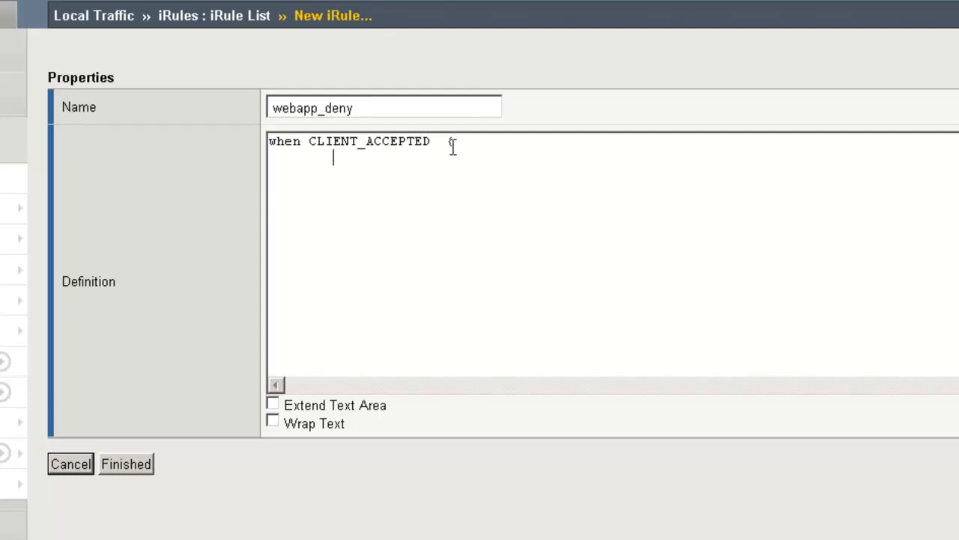
pyautogui.write('if { [IP::addr [IP::client_addr] equals 4.4.4.4] }{')
pyautogui.write('discard')
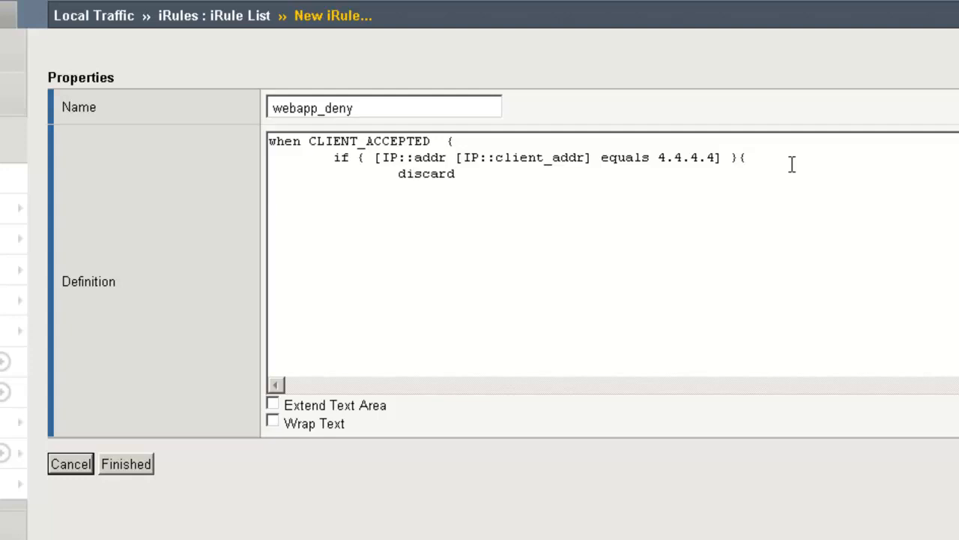
pyautogui.moveTo(360, 186)
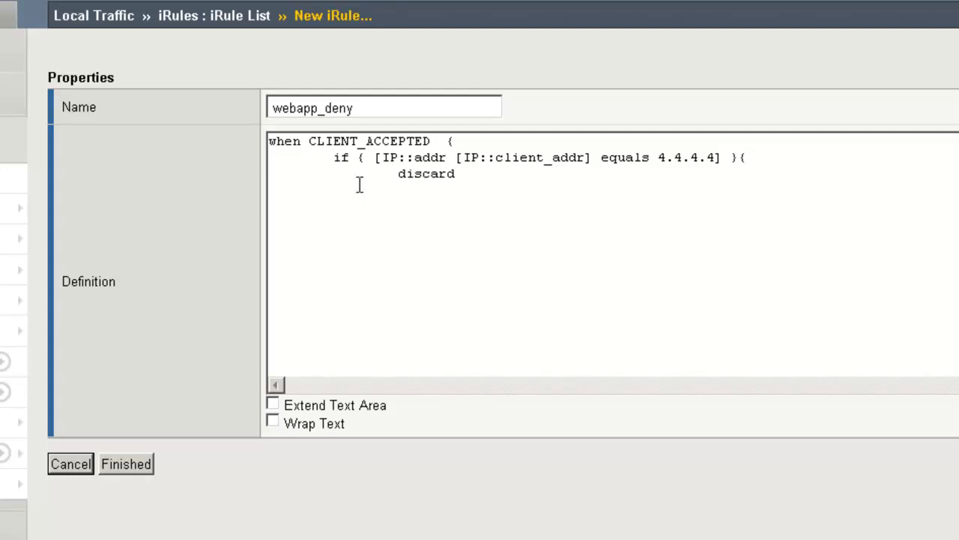
pyautogui.write('} else {')
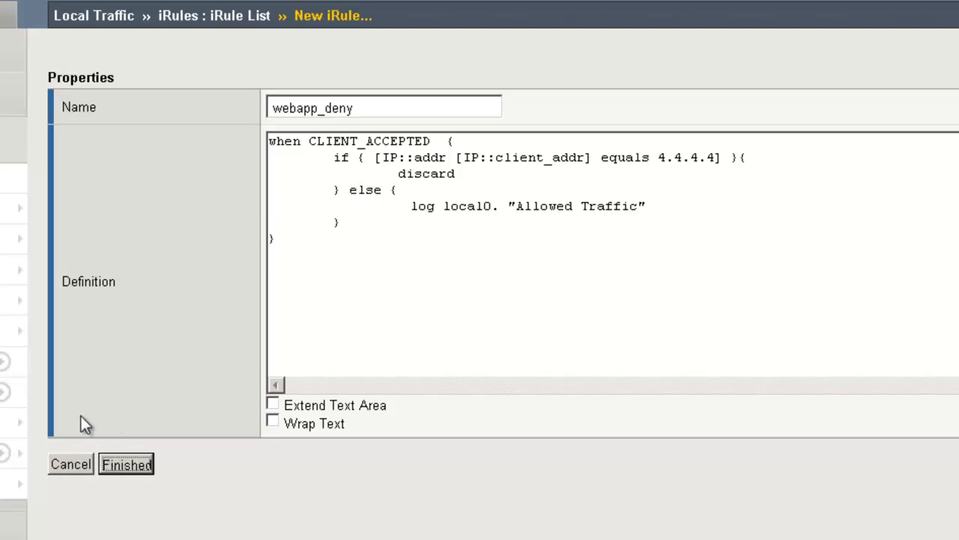
# Step: Finish the webapp_deny iRule and go to virtual server test1 in the Virtual Server List
pyautogui.click(126, 465)
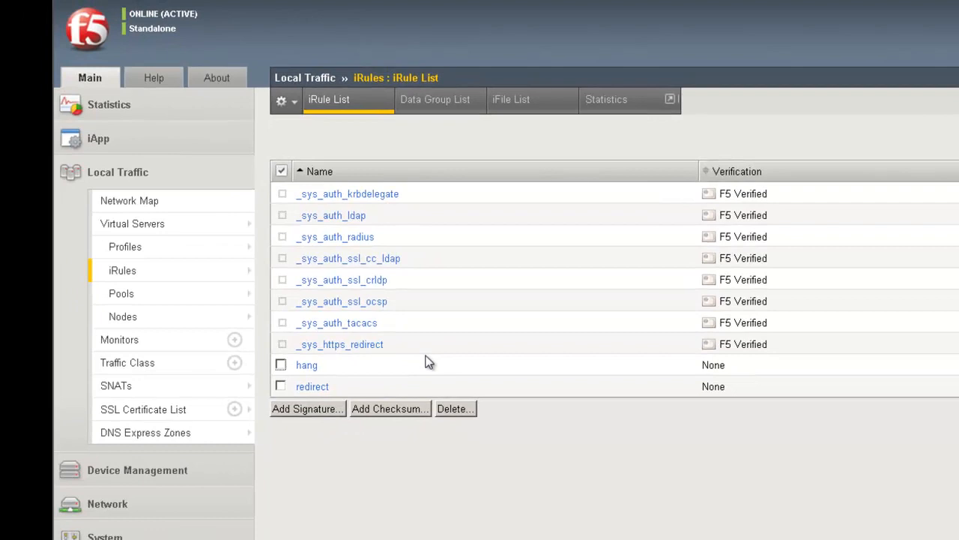
pyautogui.moveTo(222, 204)
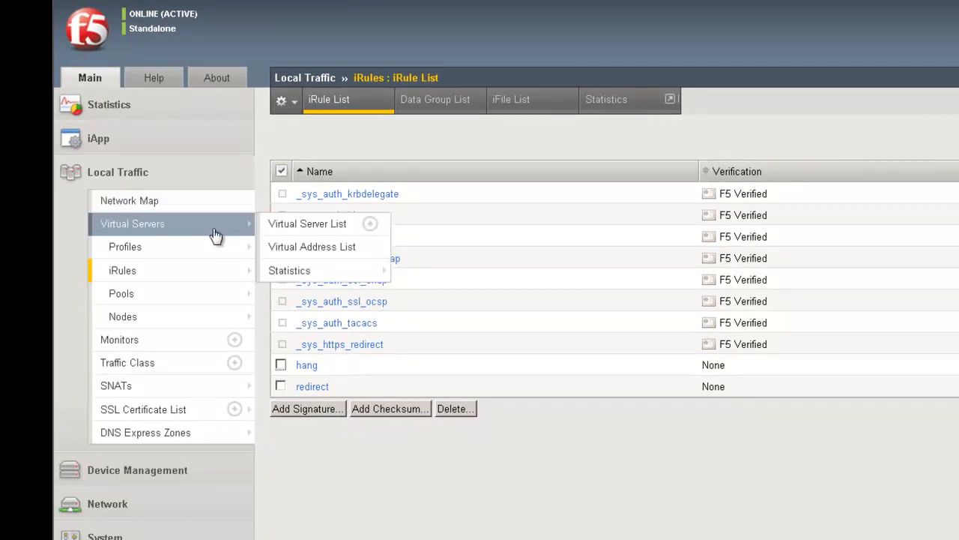
pyautogui.click(307, 223)
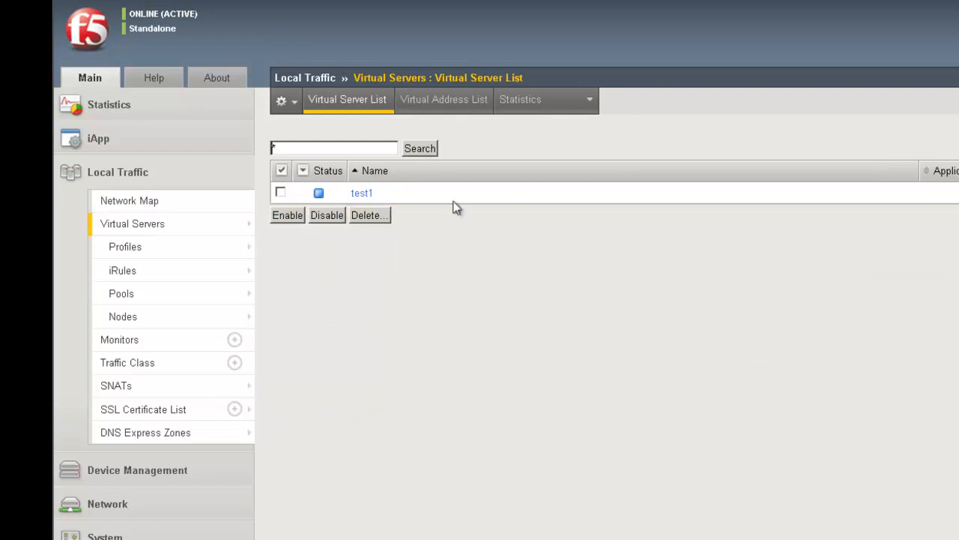
pyautogui.moveTo(411, 231)
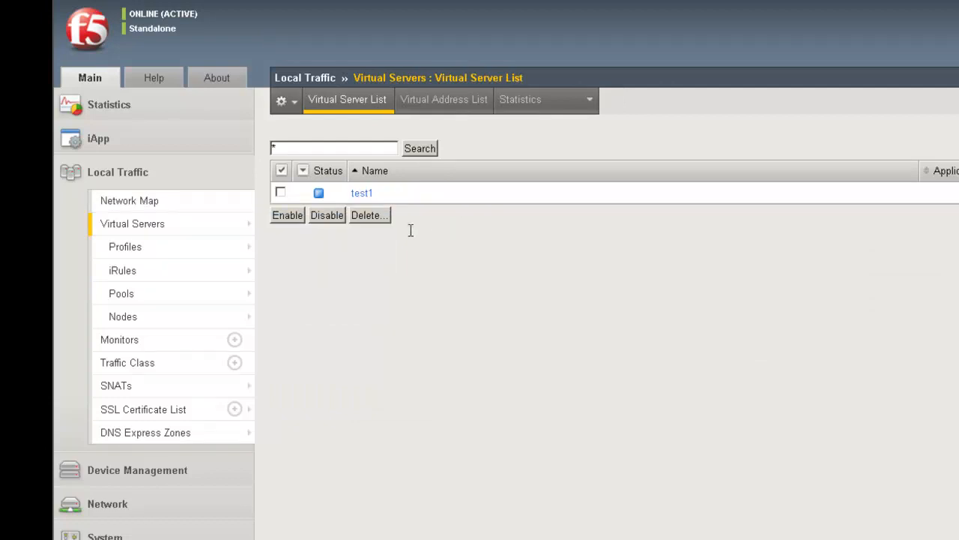
pyautogui.moveTo(397, 204)
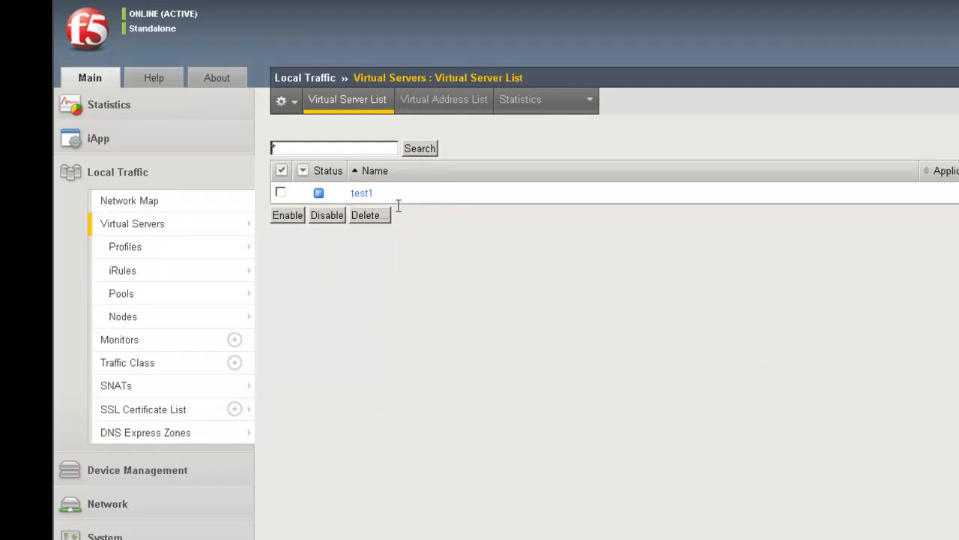
pyautogui.click(361, 192)
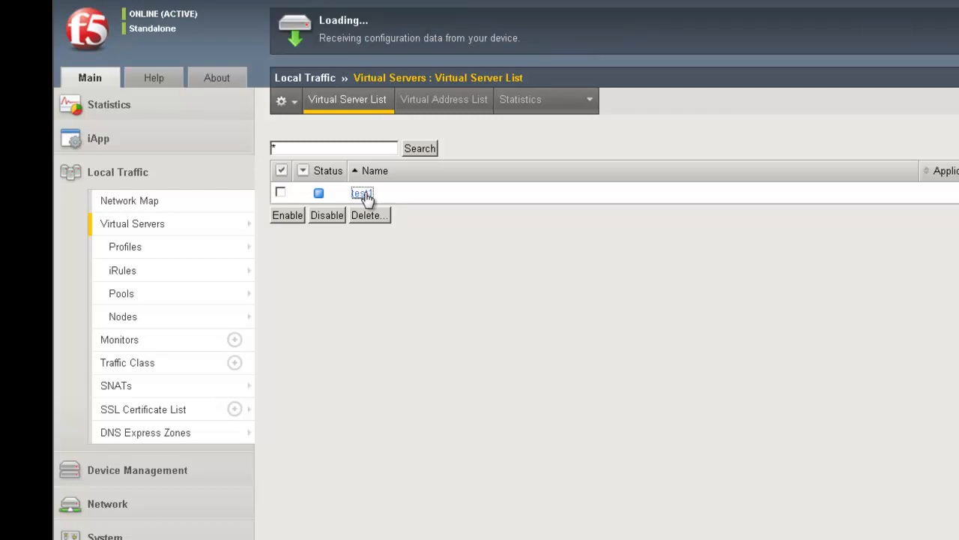
# Step: In test1's Resources, manage iRules to enable webapp_deny and finish
pyautogui.click(363, 192)
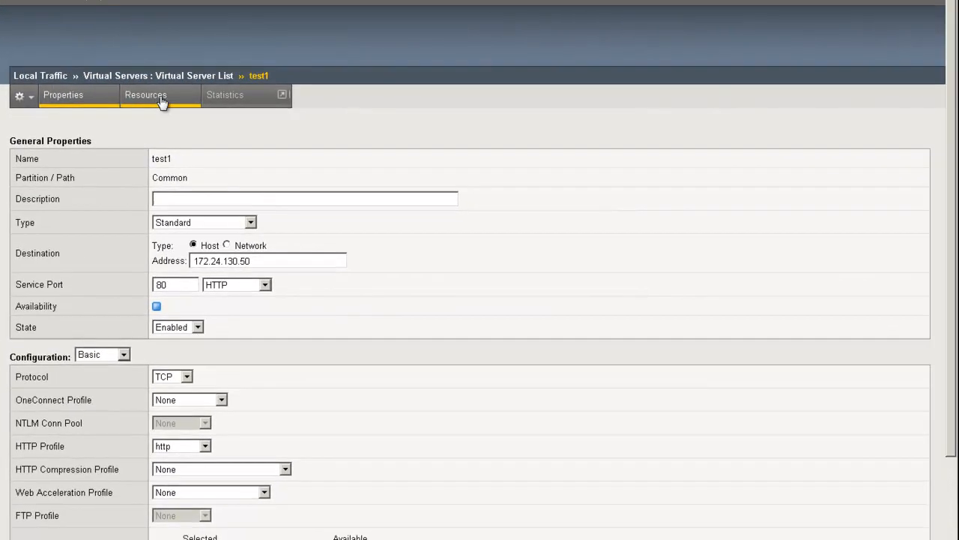
pyautogui.click(146, 94)
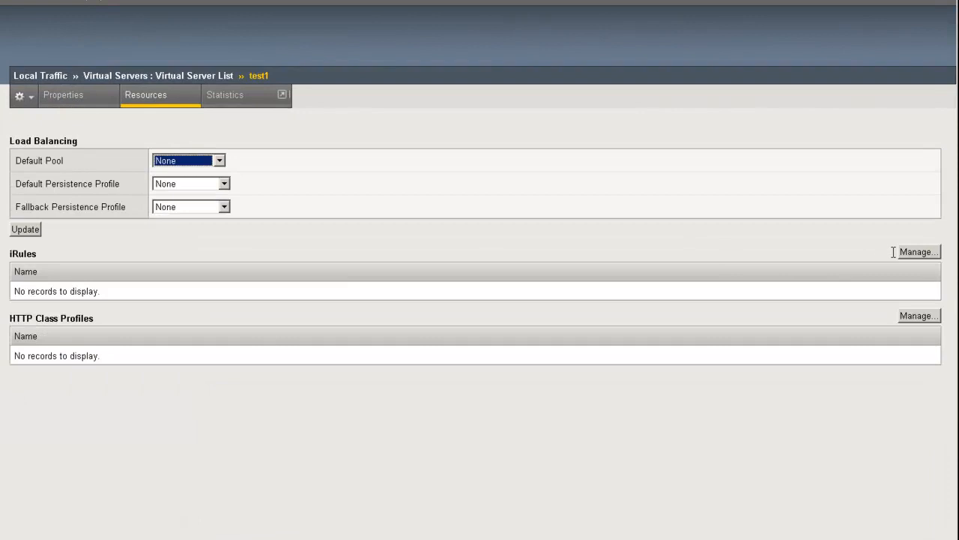
pyautogui.click(917, 252)
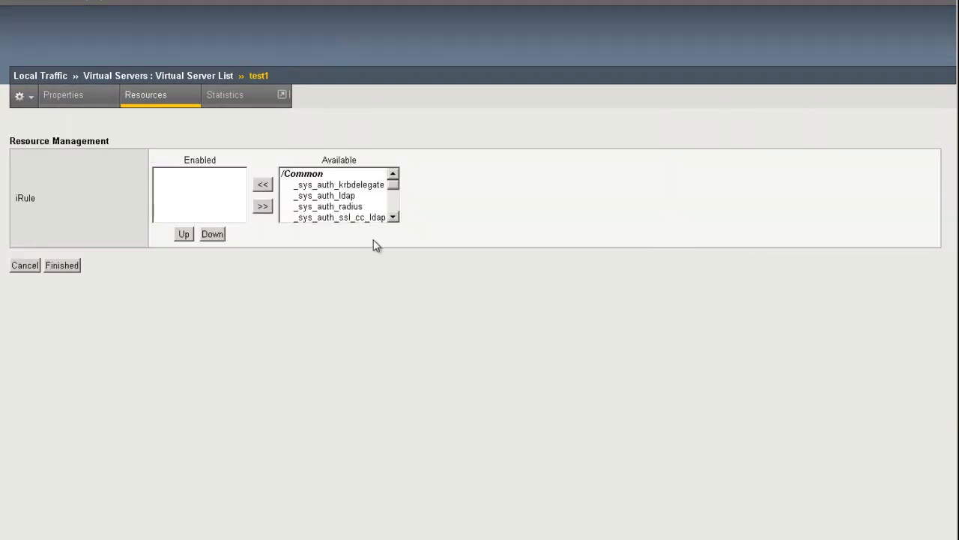
pyautogui.moveTo(381, 248)
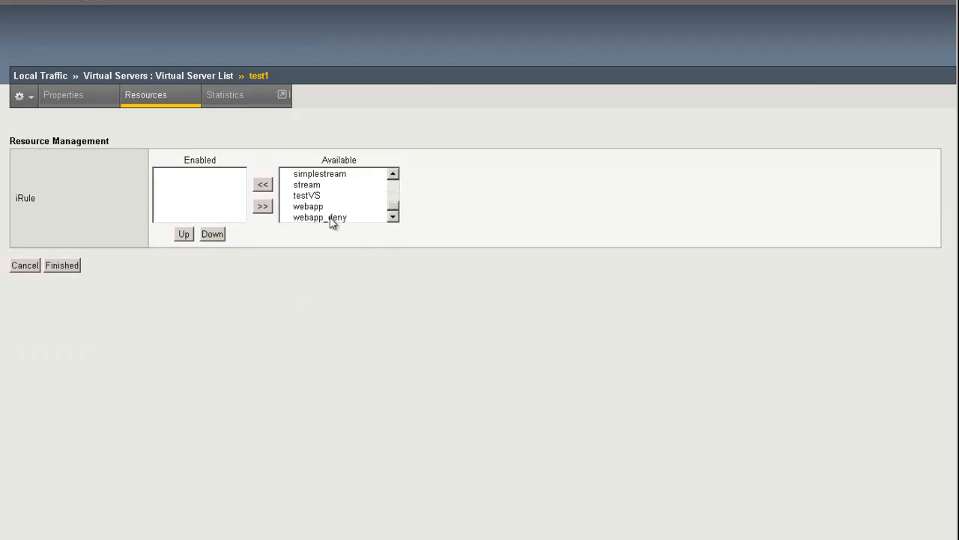
pyautogui.click(262, 185)
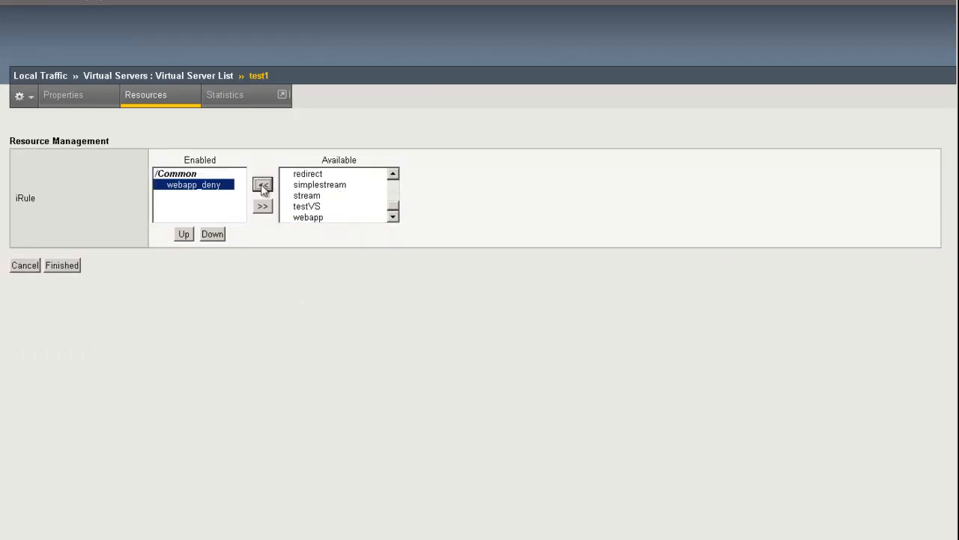
pyautogui.moveTo(61, 264)
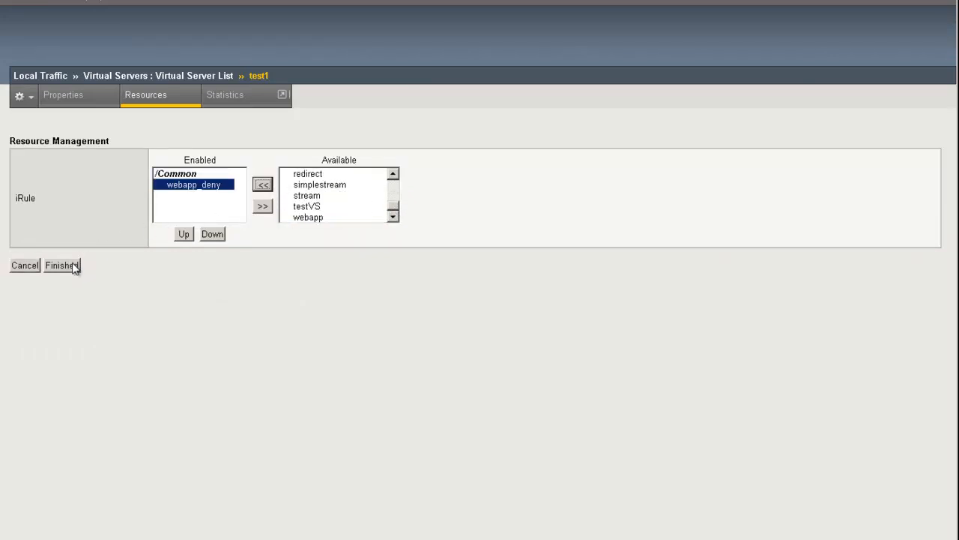
pyautogui.click(60, 265)
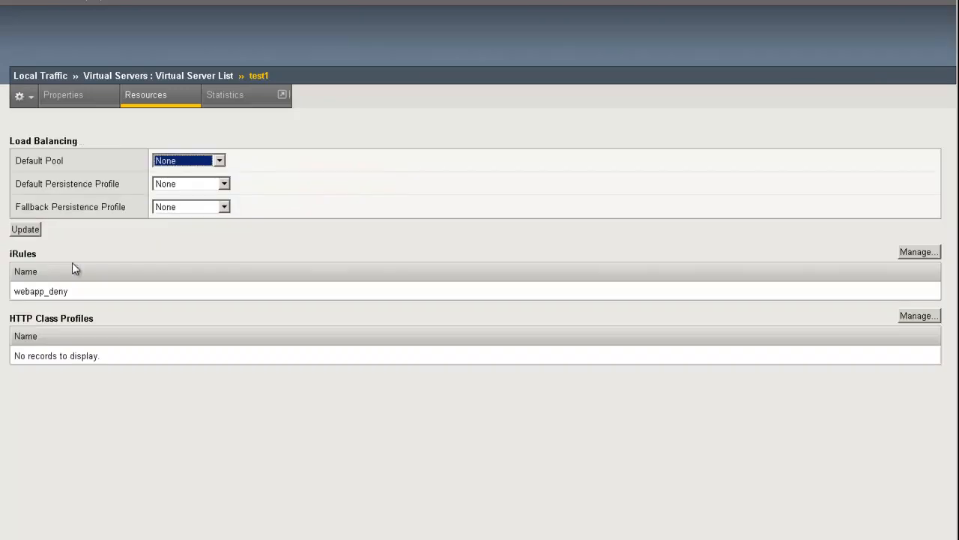